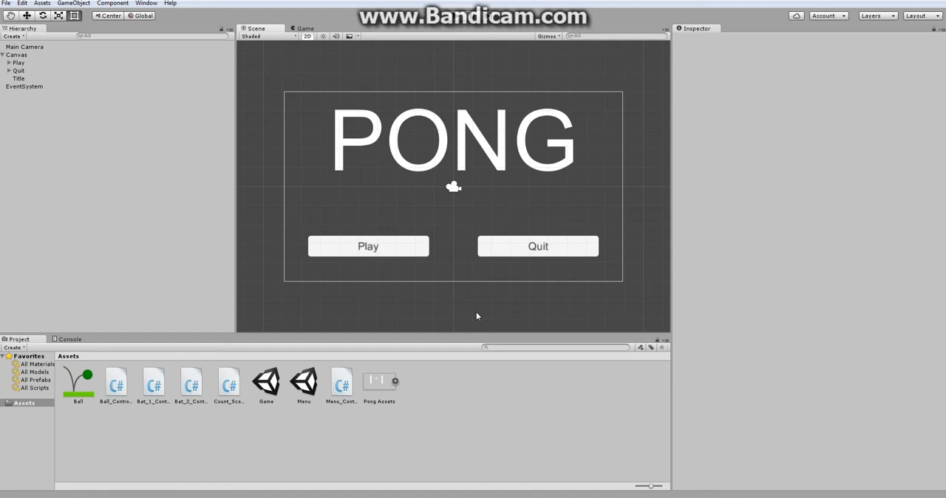
pyautogui.moveTo(442, 319)
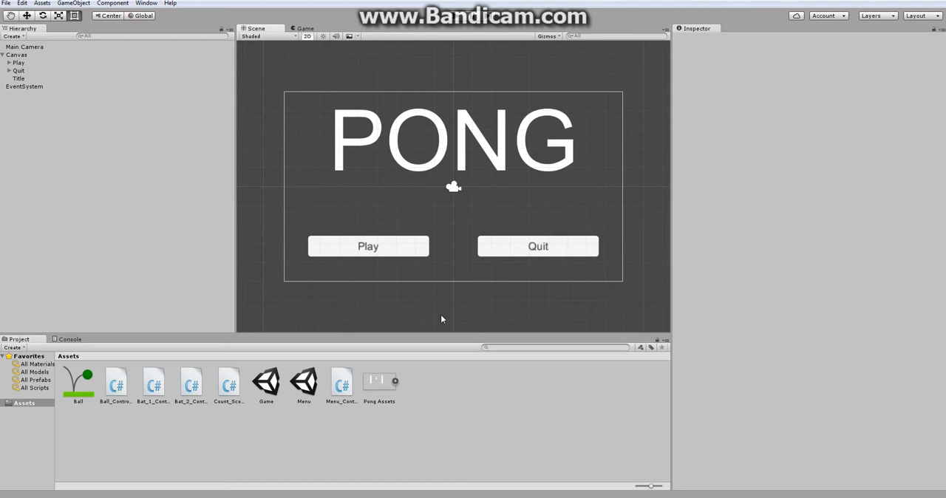
pyautogui.moveTo(494, 121)
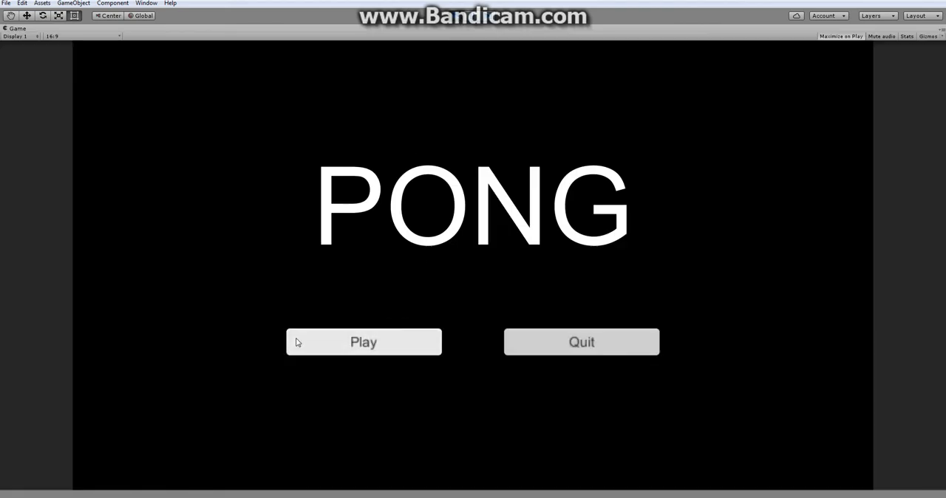
pyautogui.moveTo(443, 37)
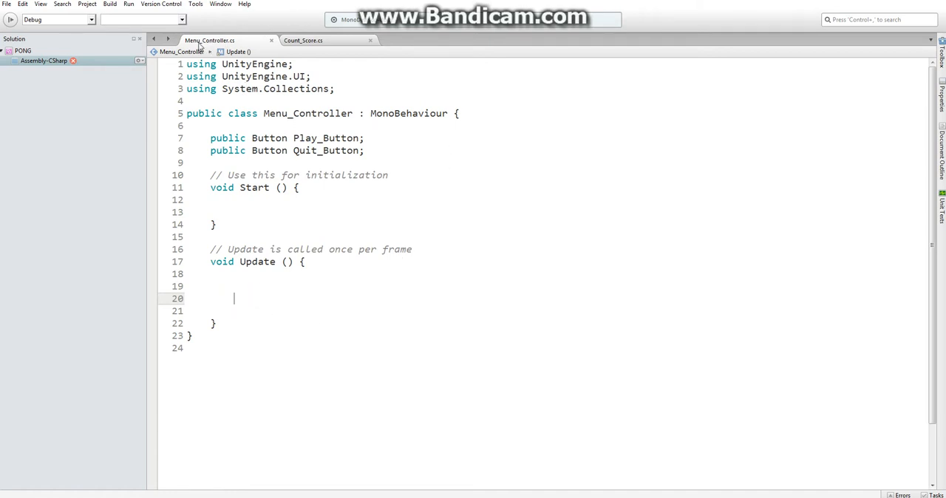
# Import UnityEngine.SceneManagement and draft a SceneManager.LoadLevel call in Update, then select it for replacement.
pyautogui.click(236, 100)
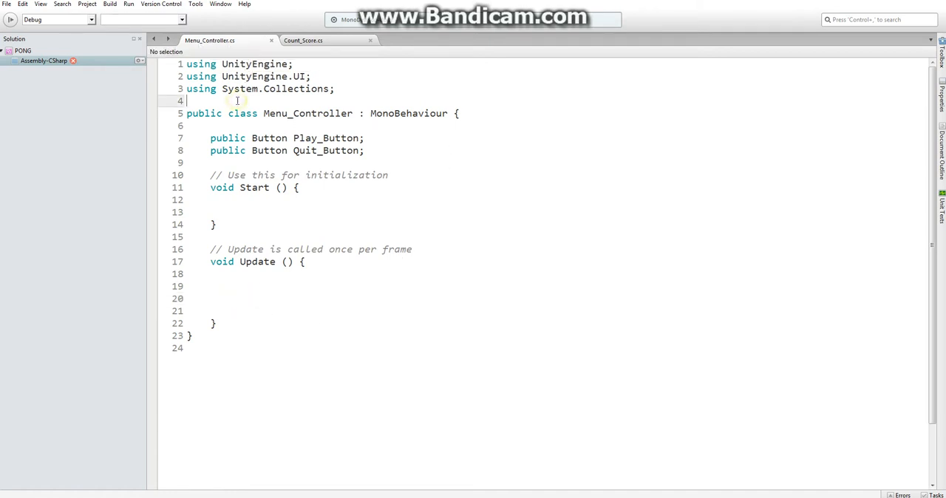
pyautogui.write('using UnityEngine.SceneManagement;')
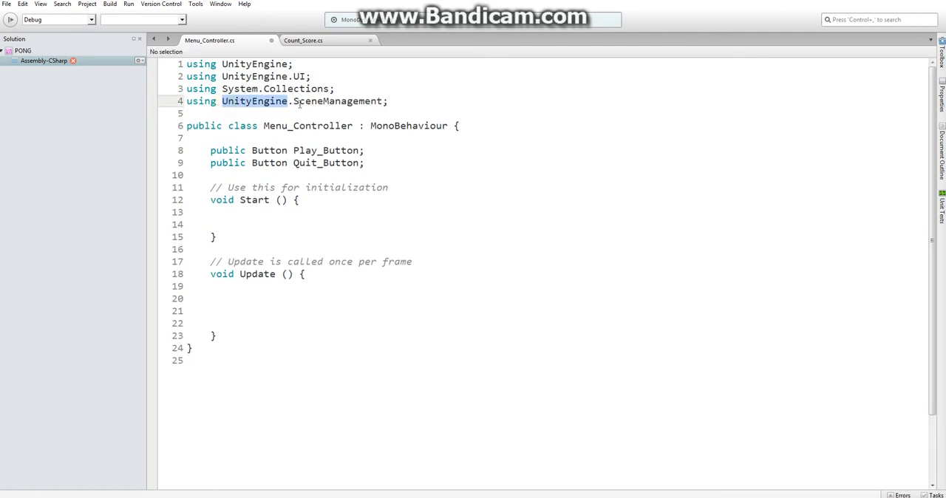
pyautogui.click(325, 112)
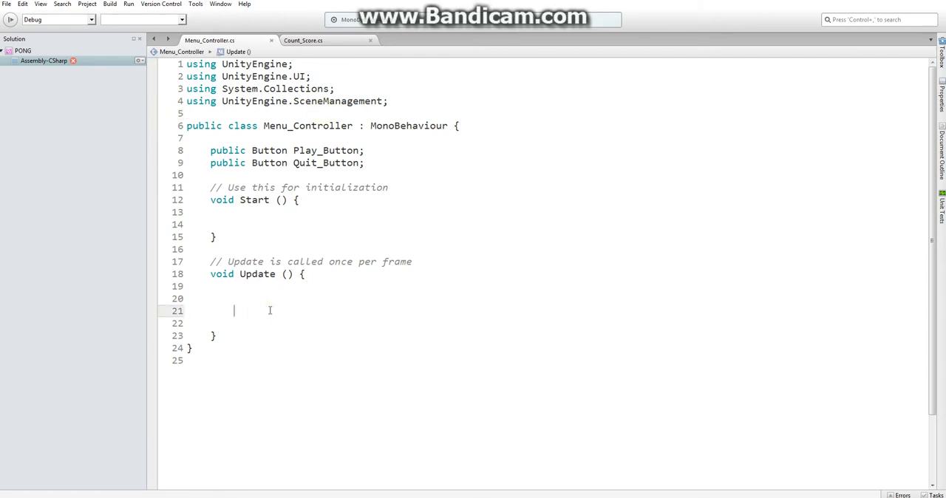
pyautogui.moveTo(380, 294)
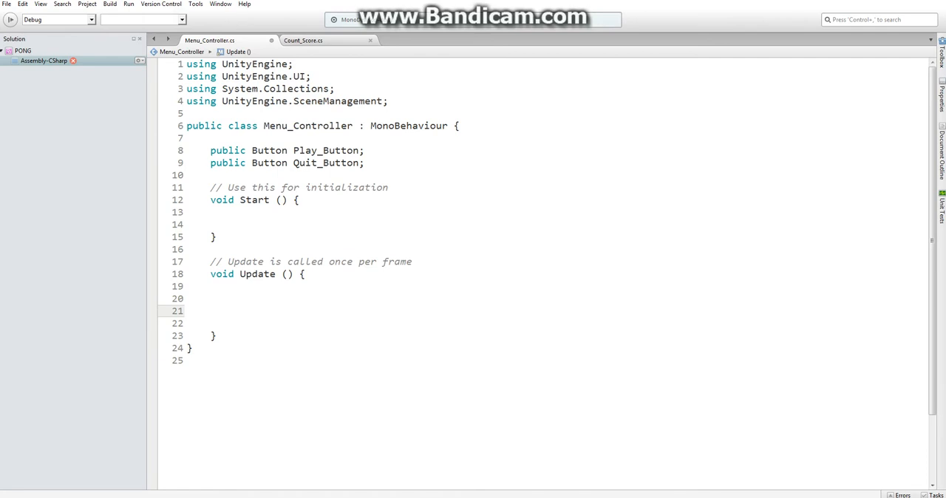
pyautogui.write('Scene')
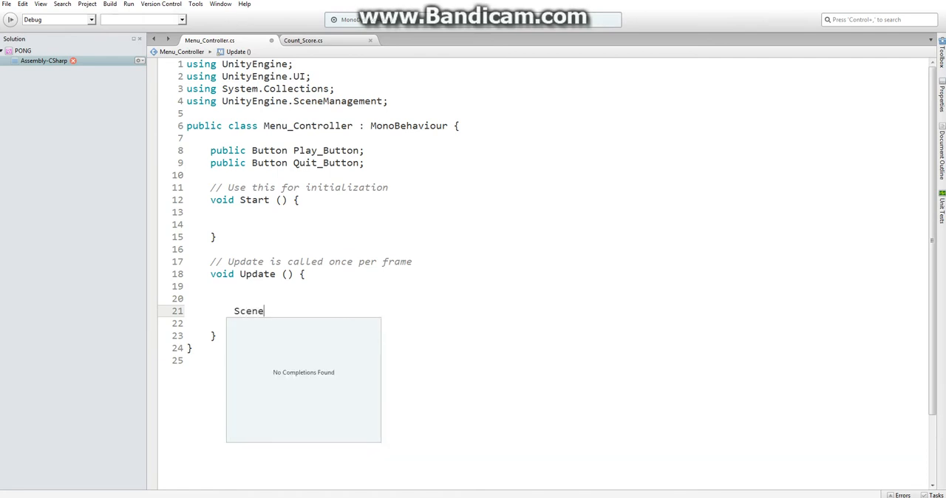
pyautogui.write('Manager')
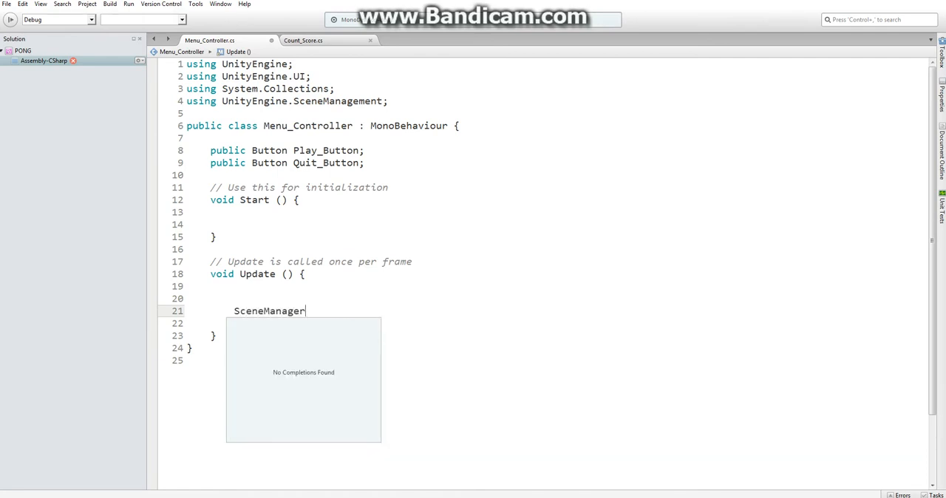
pyautogui.write('.LoadLevel')
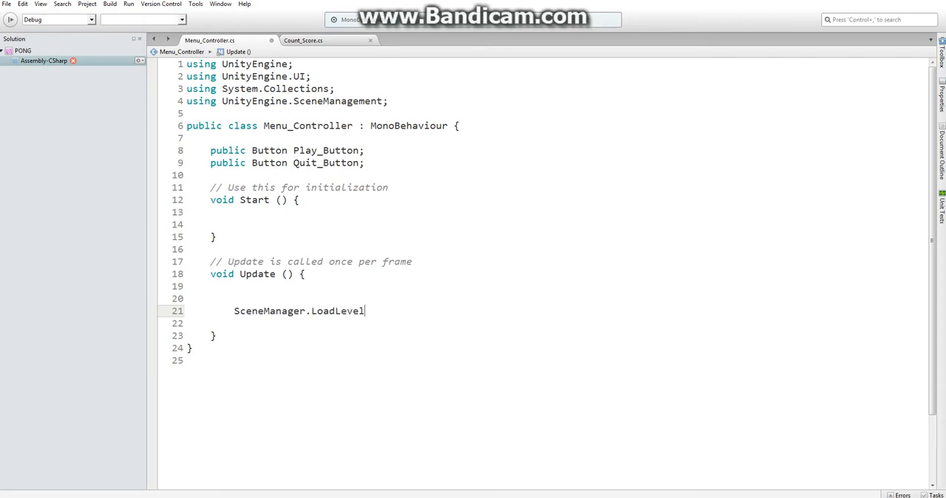
pyautogui.write('(')
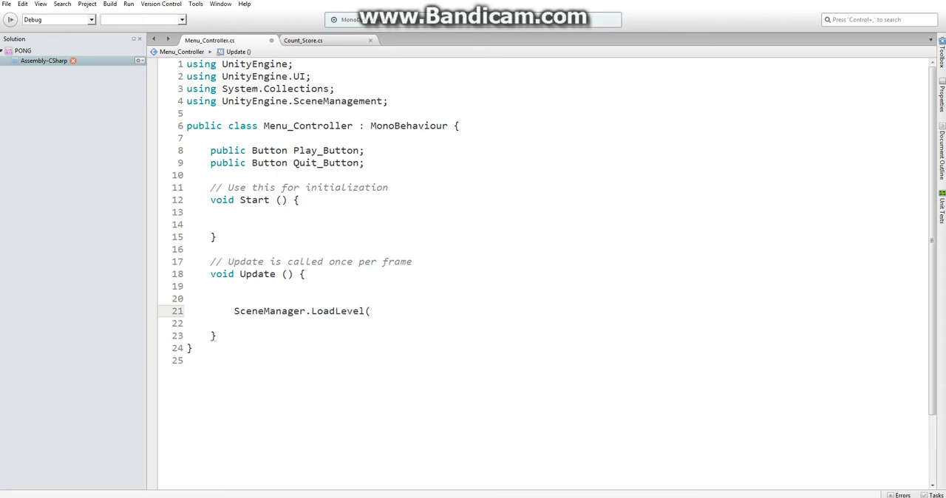
pyautogui.write('0);')
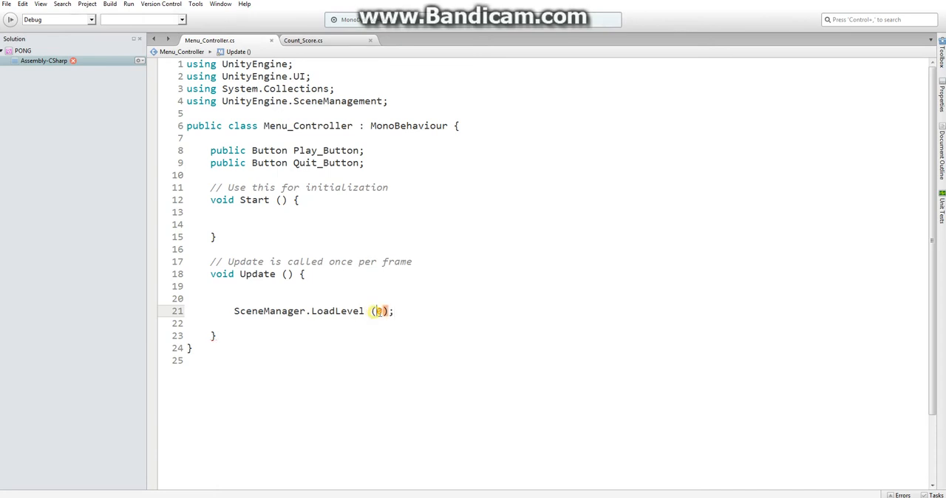
pyautogui.write('1')
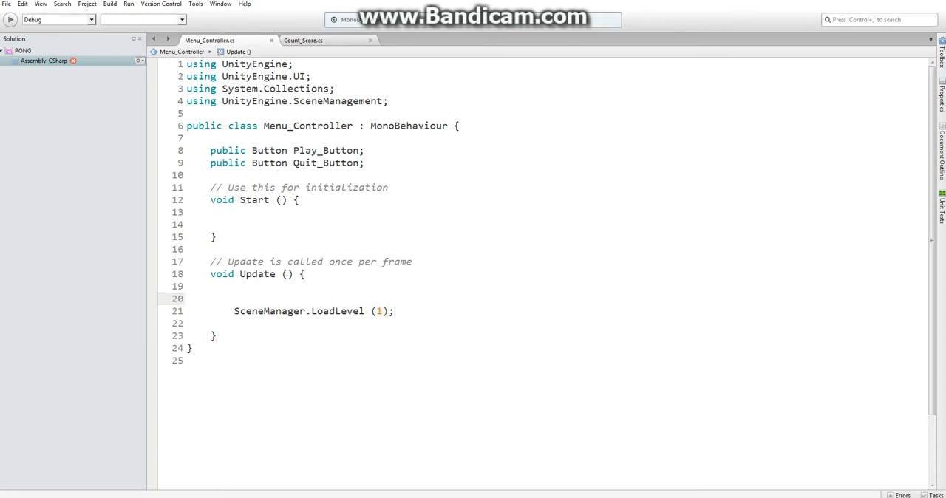
pyautogui.click(254, 287)
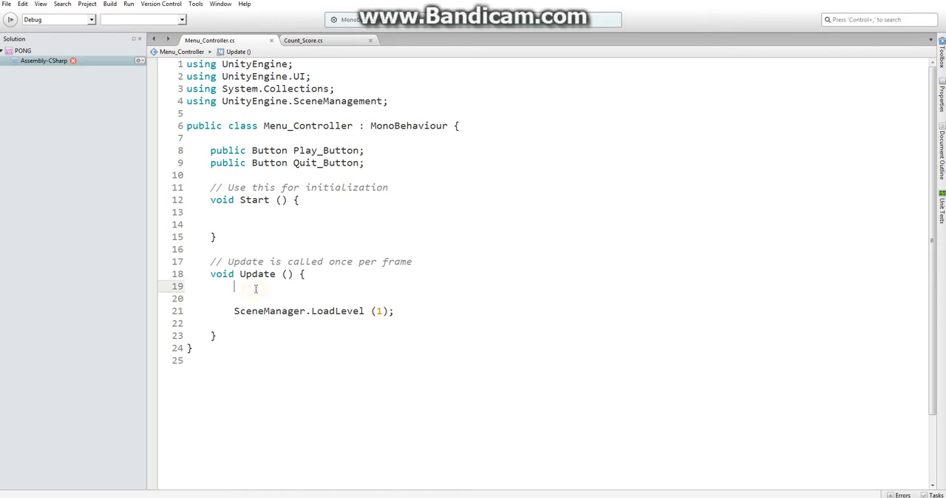
pyautogui.doubleClick(349, 310)
pyautogui.write('Scen')
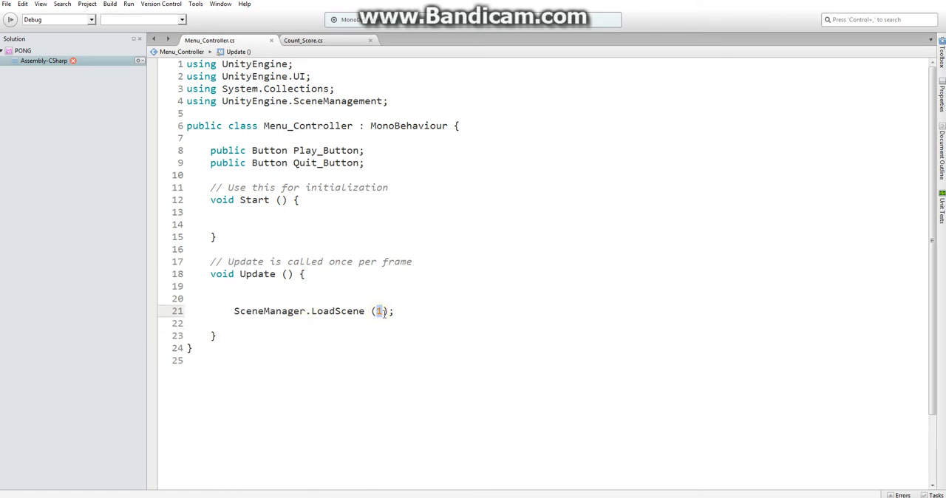
pyautogui.moveTo(288, 417)
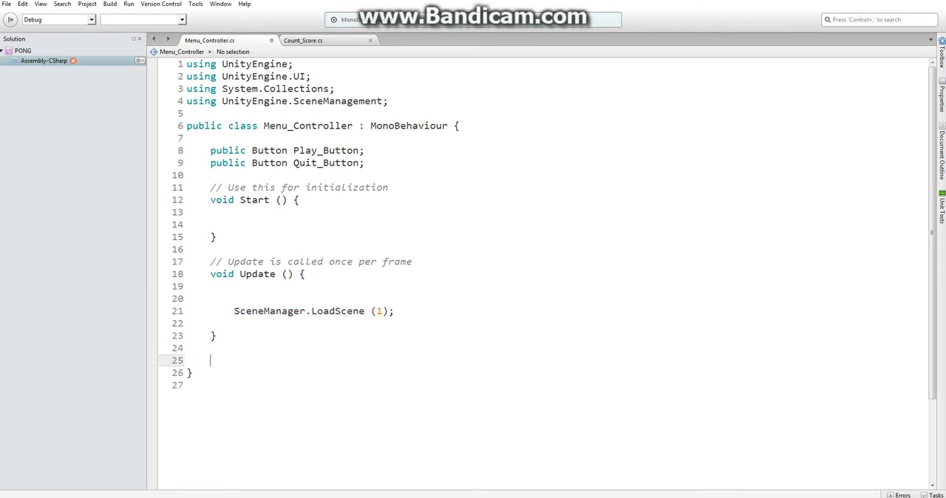
# Add a public void Play_Game() method whose body is SceneManager.LoadScene (1);.
pyautogui.write('public')
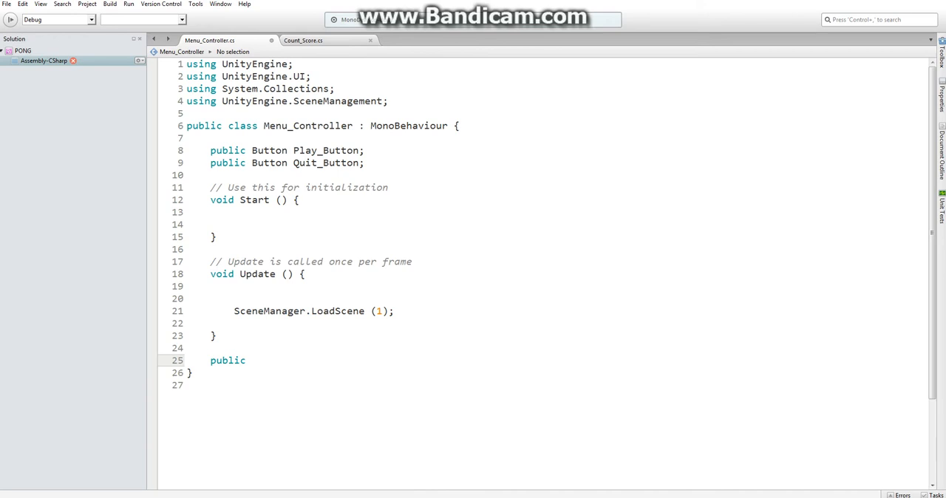
pyautogui.write('void')
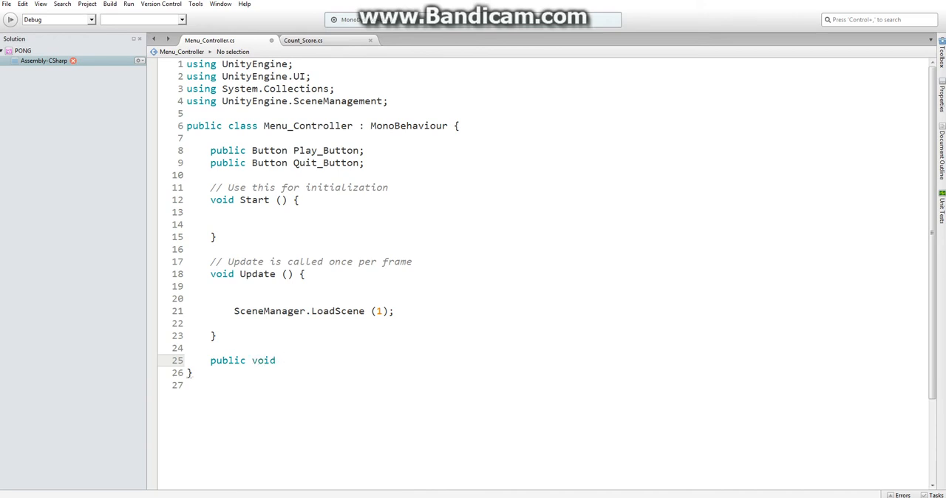
pyautogui.write('Play')
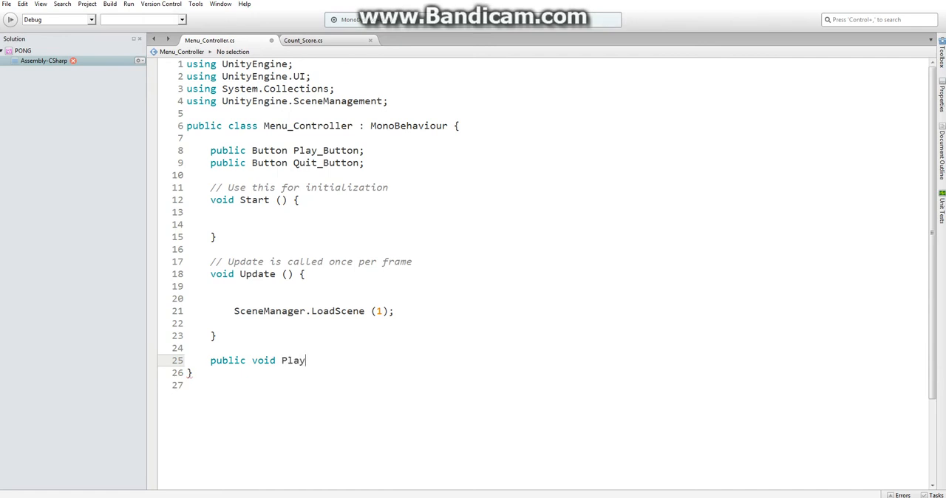
pyautogui.write('_Game (')
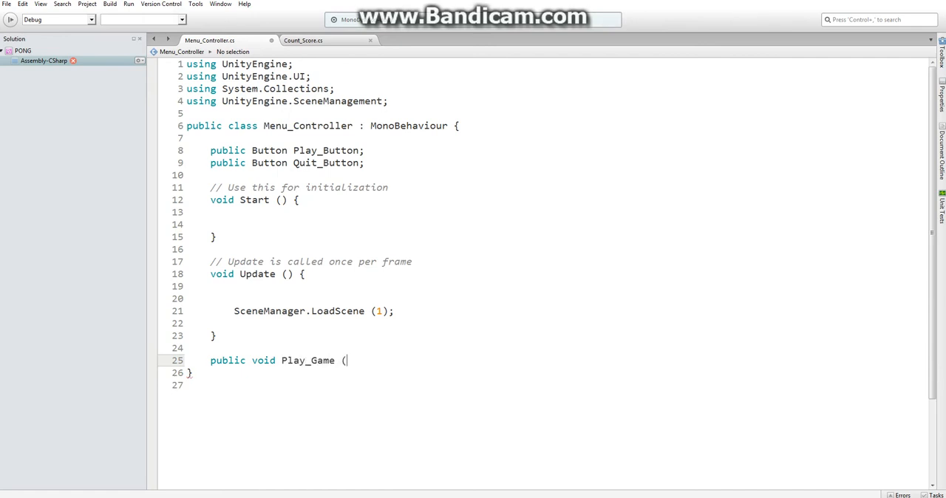
pyautogui.write(') {')
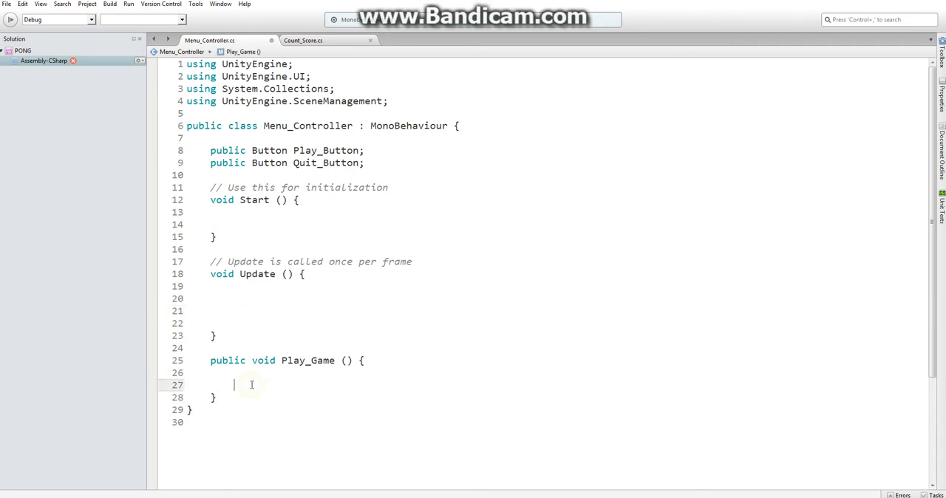
pyautogui.write('SceneManager.LoadScene (1);')
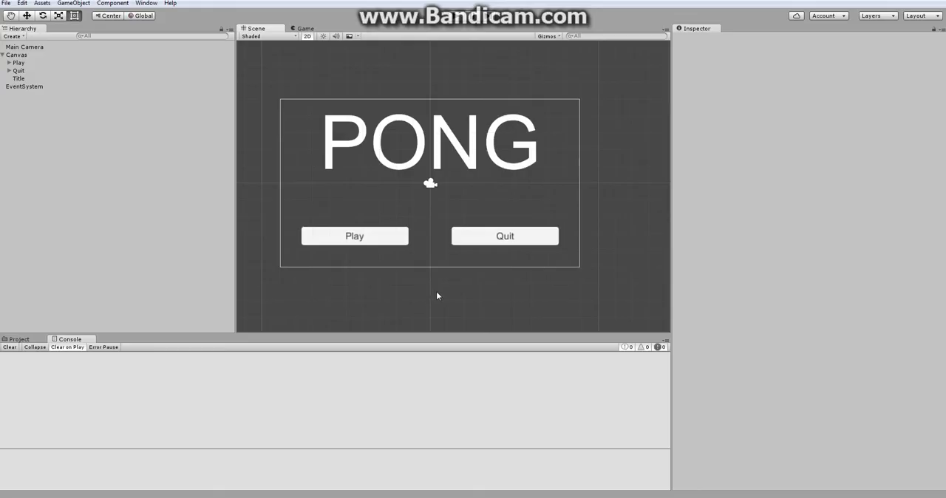
pyautogui.moveTo(367, 245)
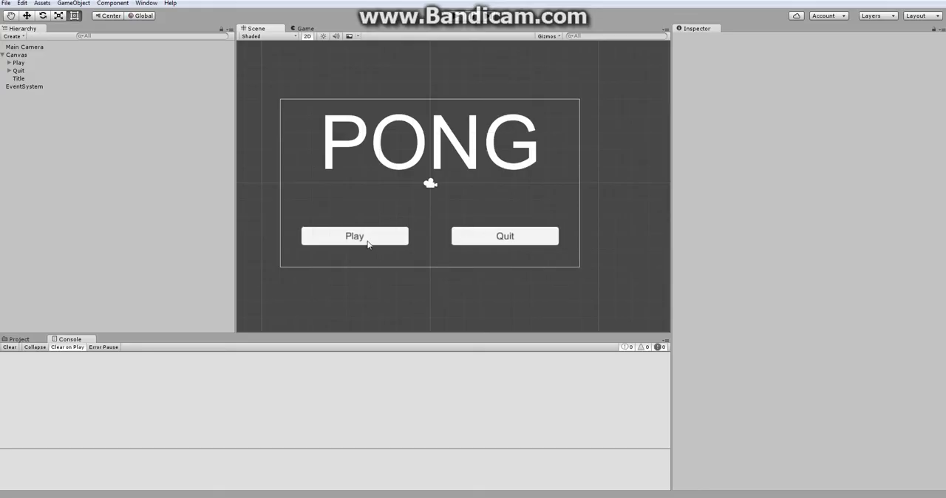
# Target the Play button's On Click at the Canvas's Menu_Controller Play_Game function and test-run the menu.
pyautogui.click(354, 236)
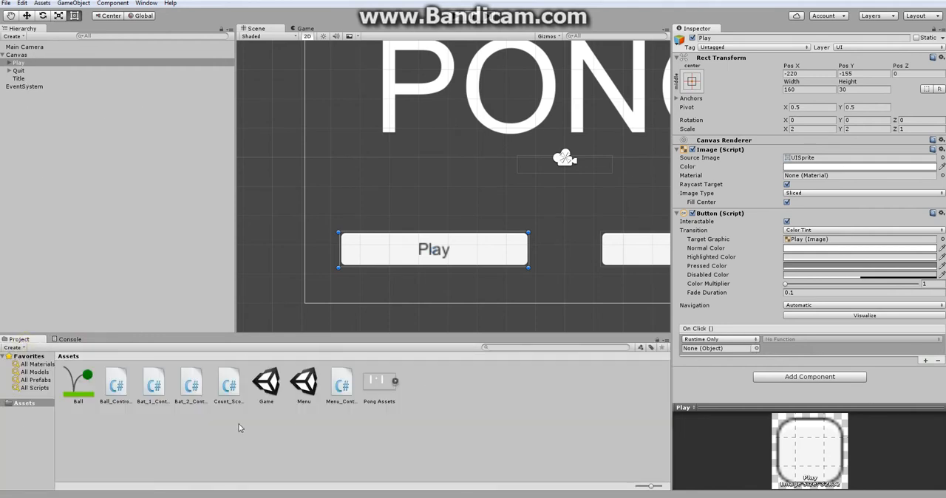
pyautogui.click(756, 348)
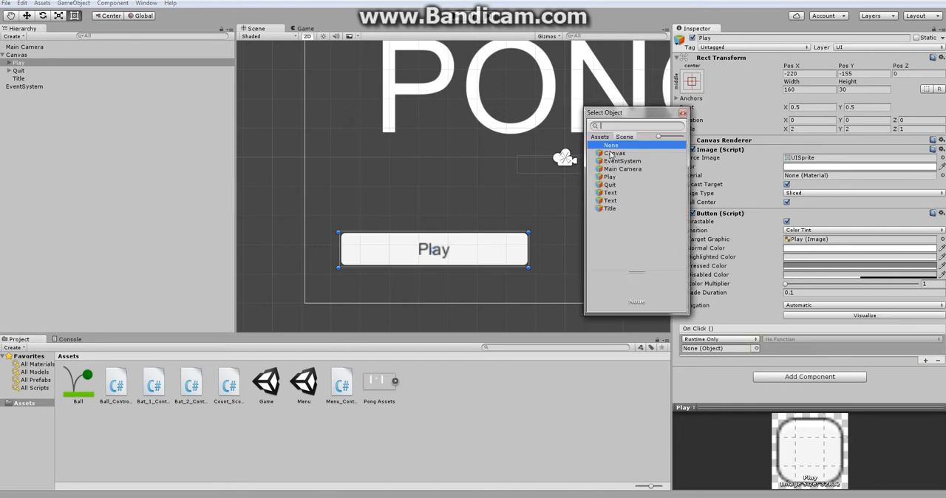
pyautogui.click(614, 153)
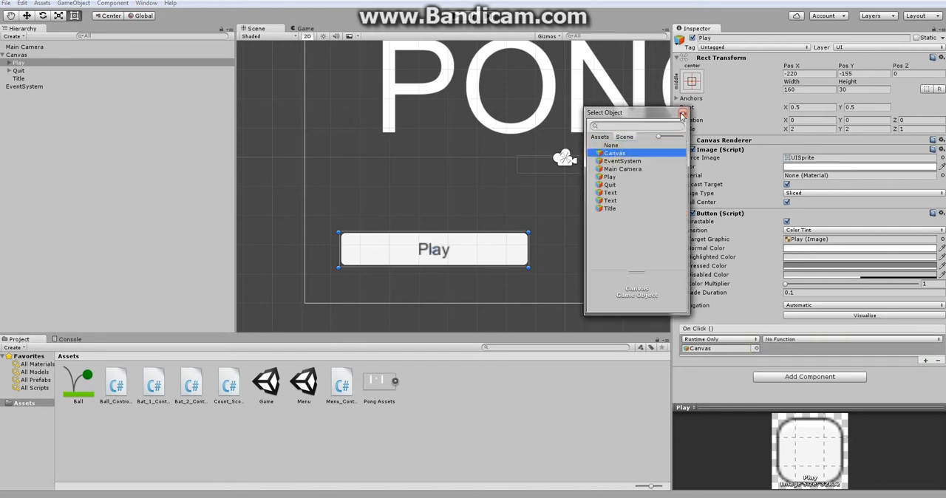
pyautogui.click(681, 115)
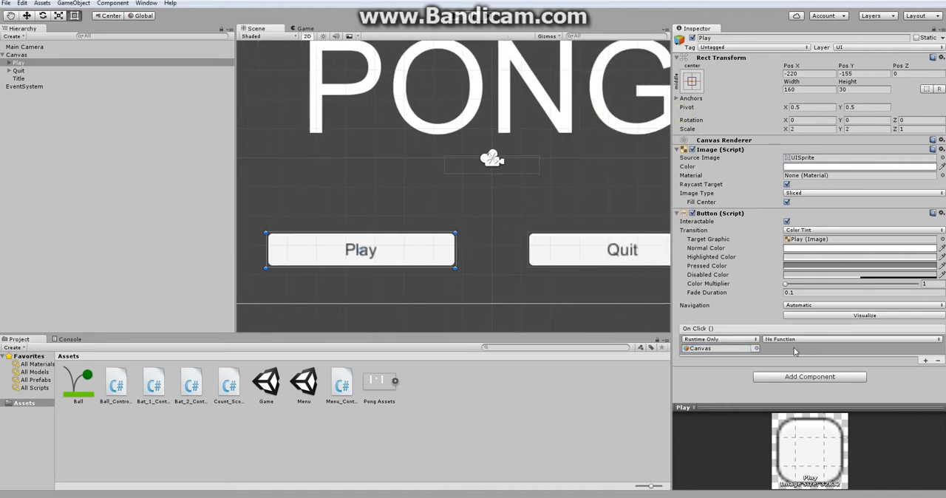
pyautogui.click(850, 338)
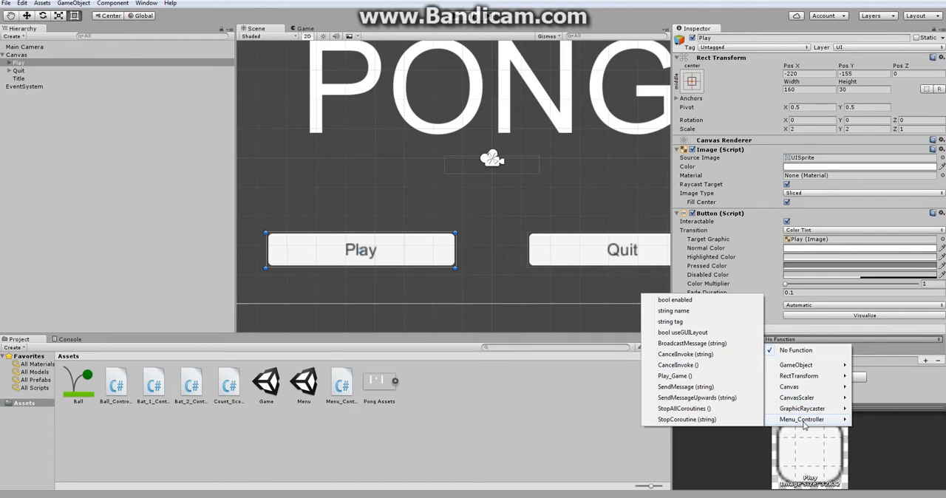
pyautogui.moveTo(687, 419)
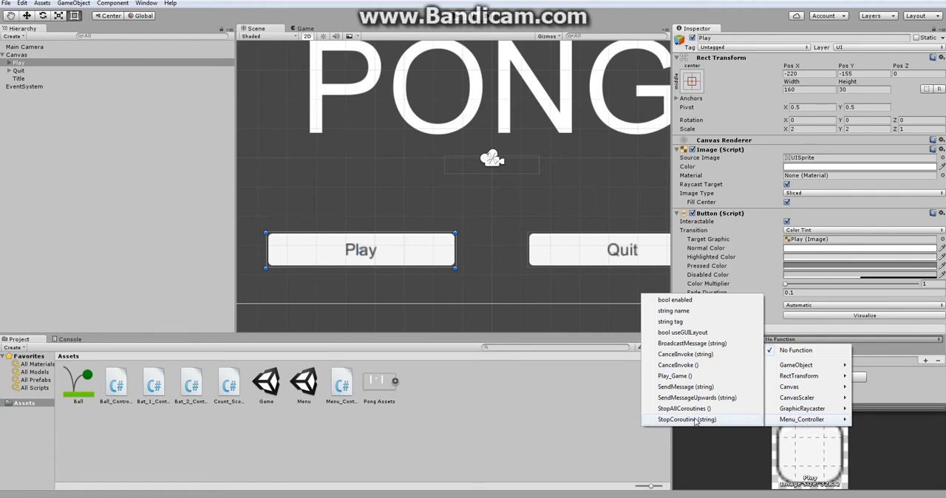
pyautogui.click(673, 376)
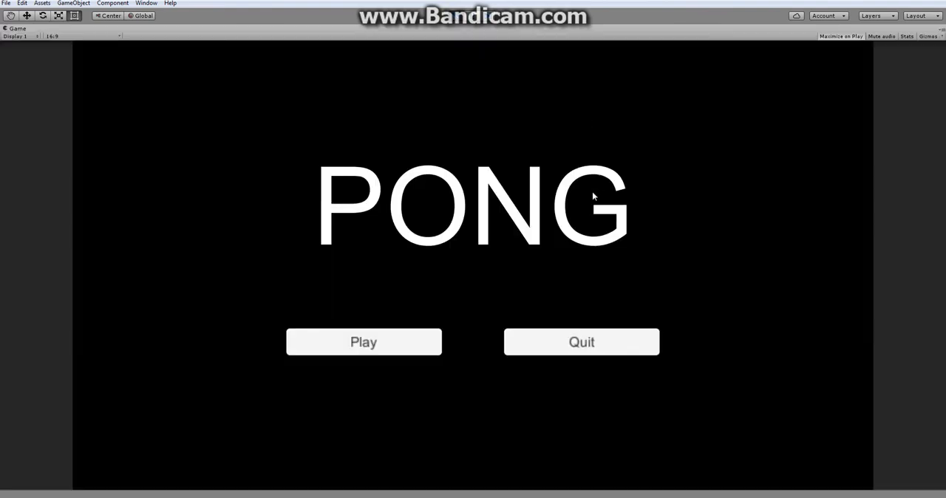
pyautogui.click(362, 341)
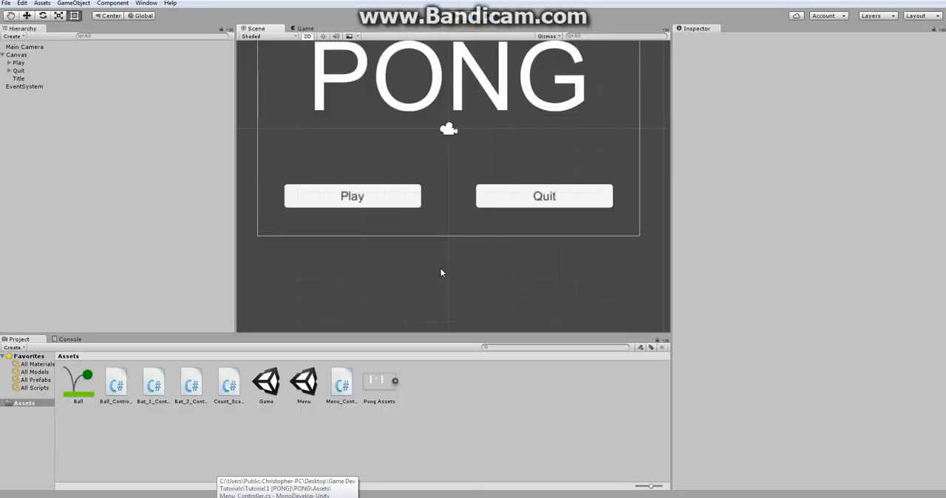
# Add a public void Quit_Game() method calling Application.Quit (); below Play_Game.
pyautogui.click(18, 71)
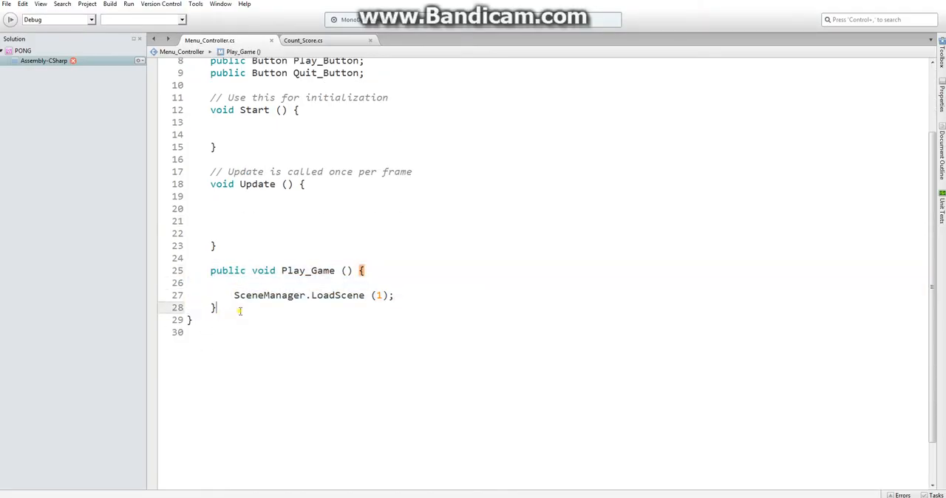
pyautogui.write('public void')
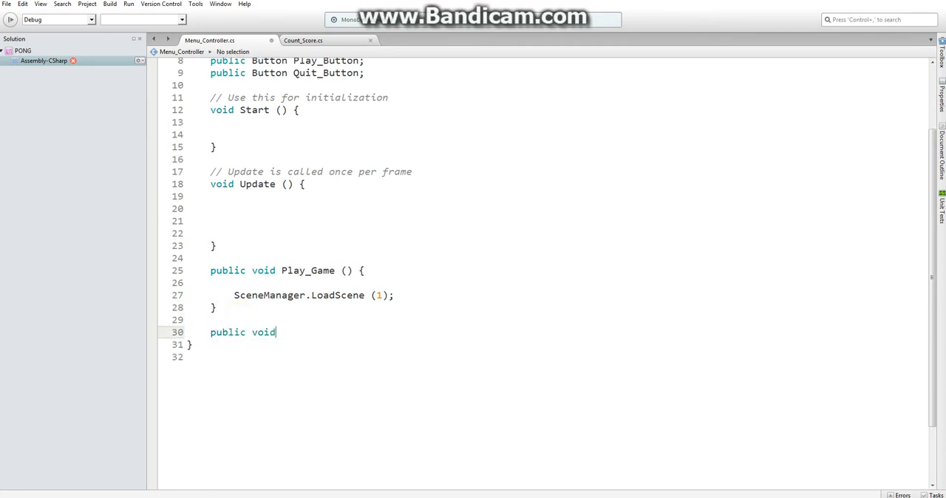
pyautogui.write('Quit_Game(')
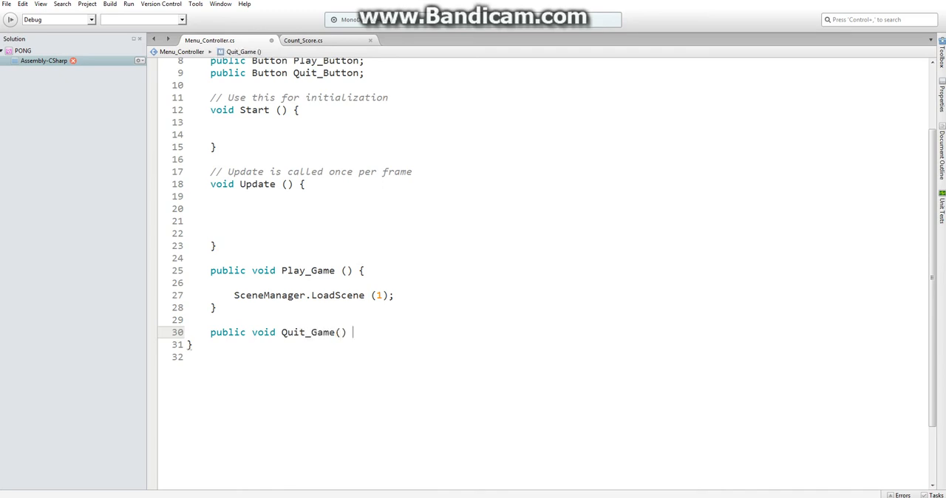
pyautogui.write('{')
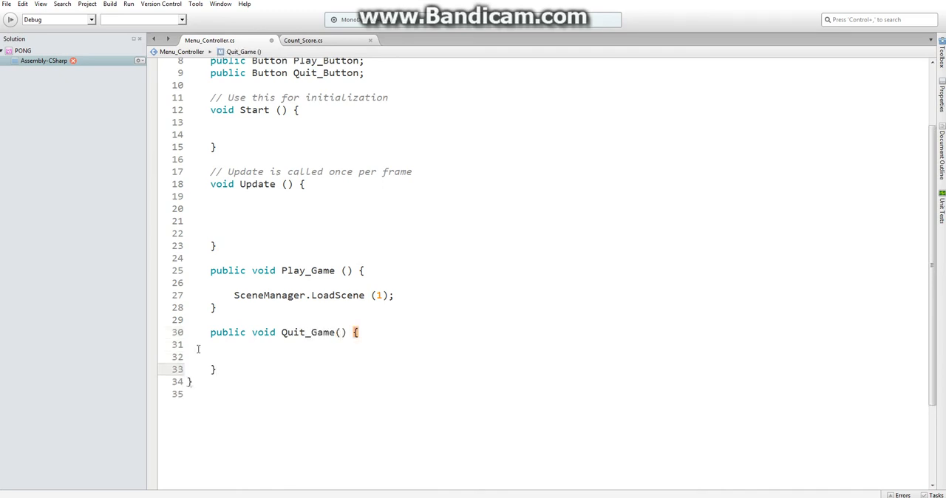
pyautogui.write('Ap')
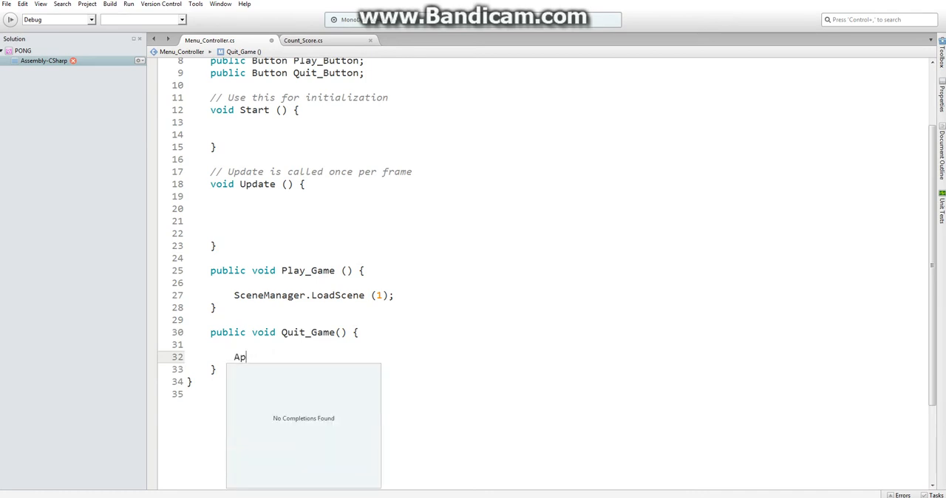
pyautogui.write('plication.Q')
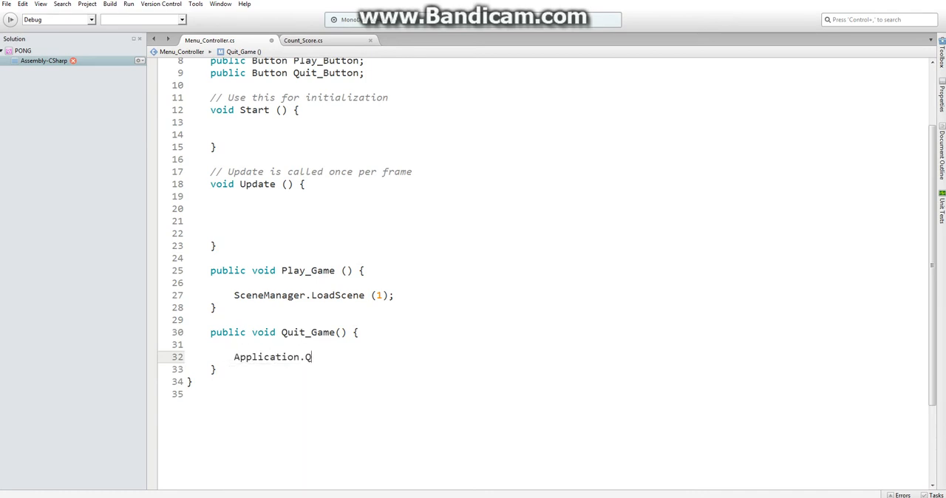
pyautogui.write('uit ();')
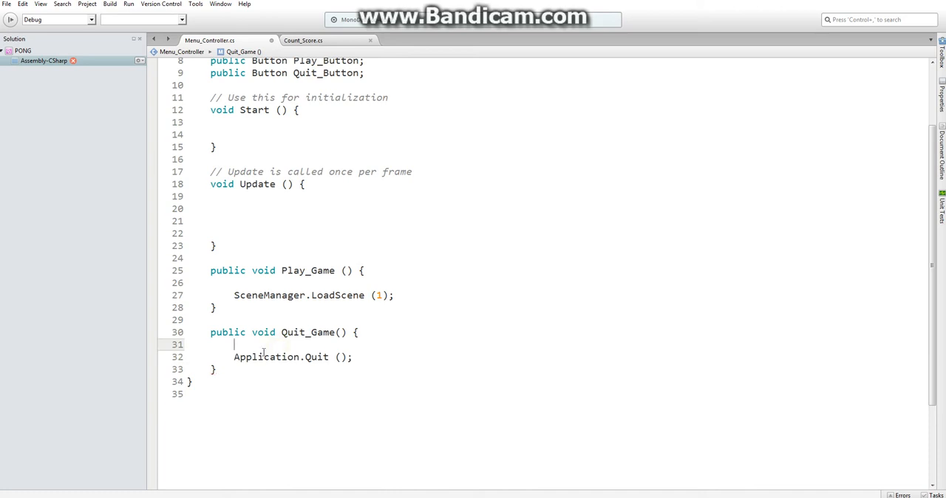
pyautogui.doubleClick(279, 357)
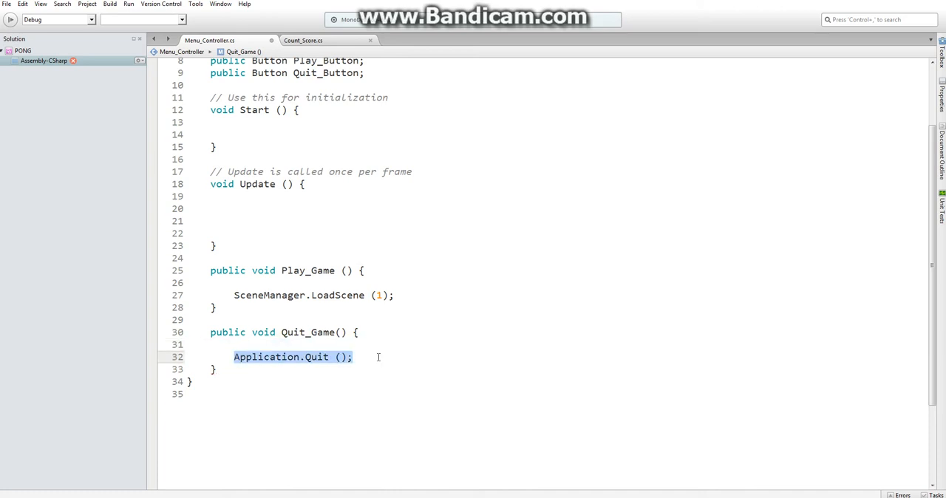
pyautogui.click(313, 344)
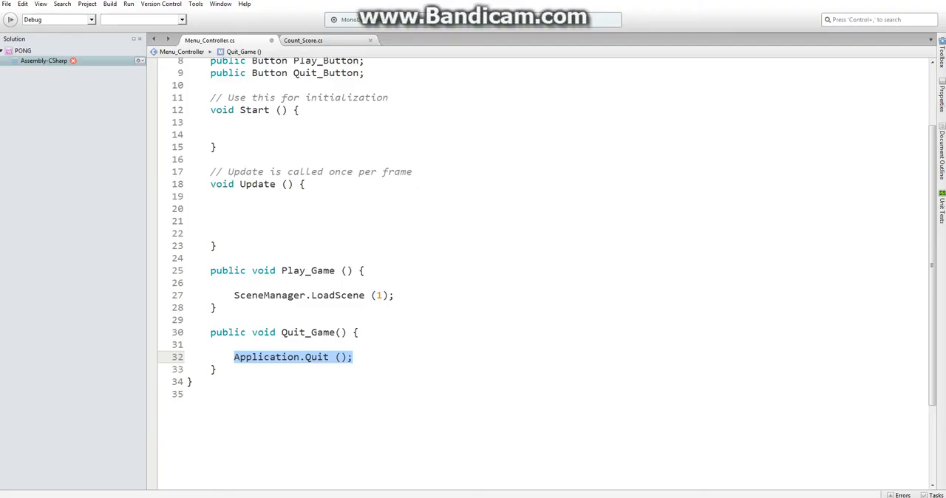
pyautogui.click(247, 344)
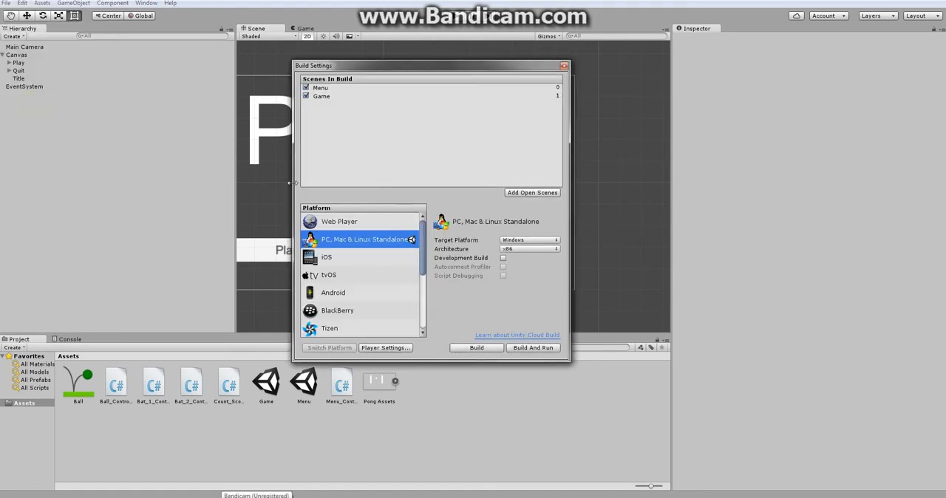
# Review Build Settings, glancing at Web Player and keeping PC, Mac & Linux Standalone as the target.
pyautogui.click(338, 221)
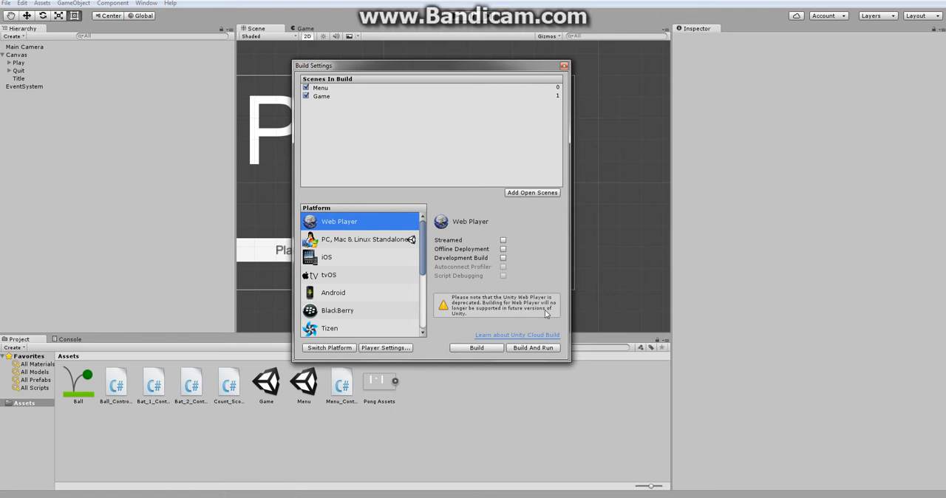
pyautogui.click(363, 239)
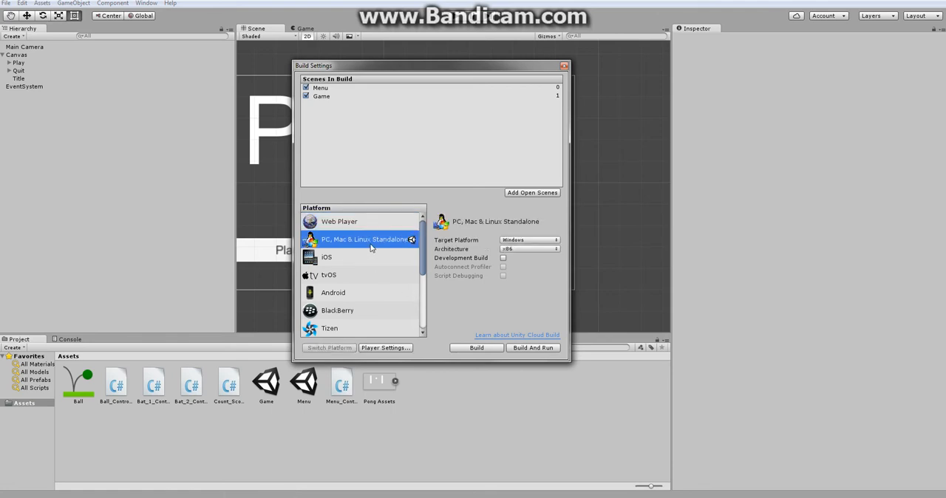
pyautogui.moveTo(362, 236)
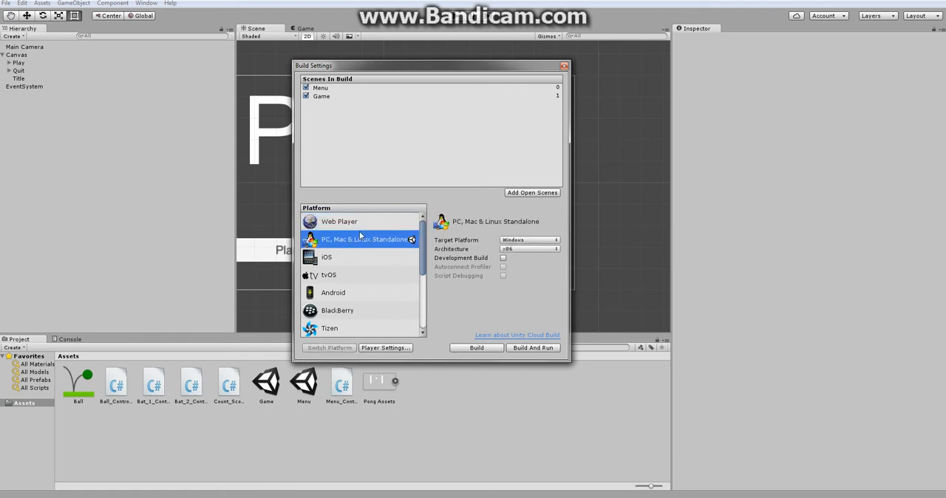
pyautogui.moveTo(324, 247)
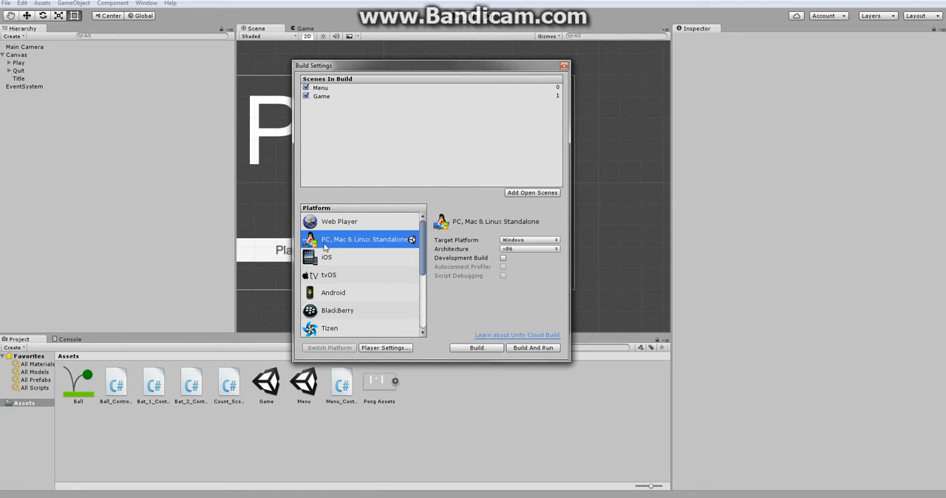
pyautogui.moveTo(506, 226)
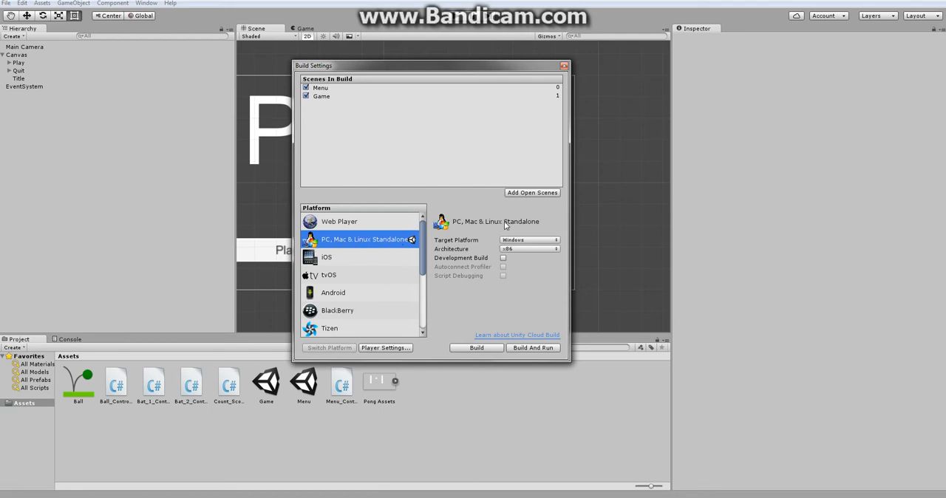
pyautogui.click(563, 65)
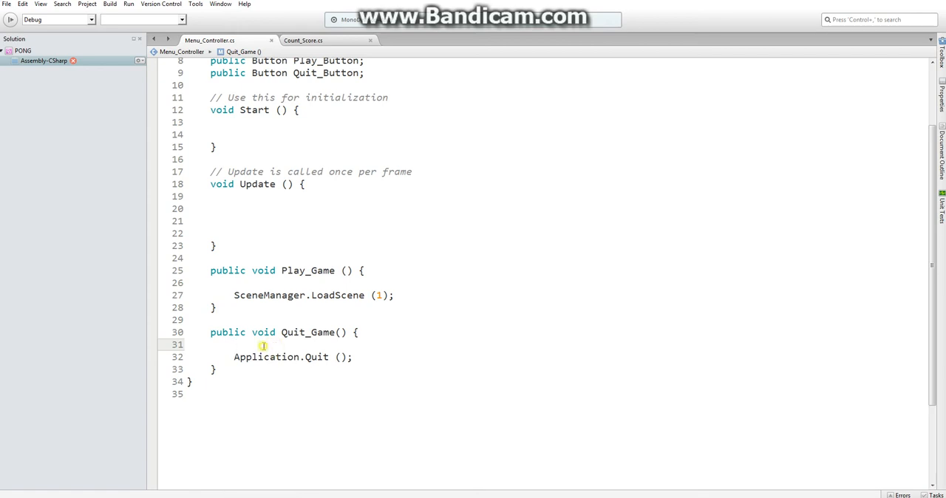
# Delete the empty Start and Update methods so only Play_Game and Quit_Game remain.
pyautogui.scroll(3)
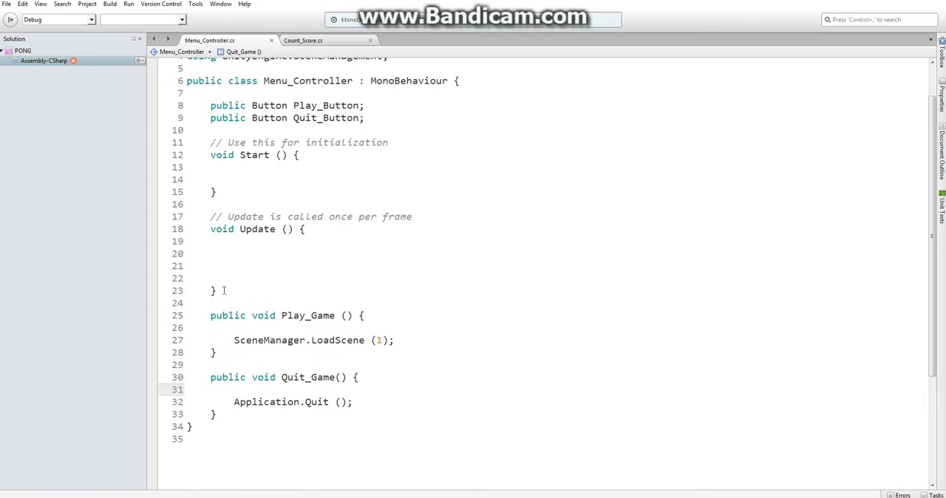
pyautogui.moveTo(209, 142); pyautogui.dragTo(215, 291)
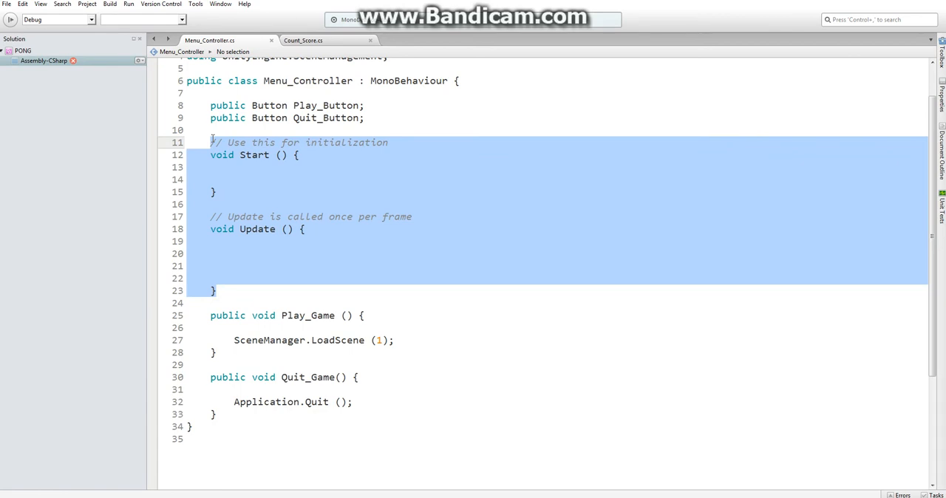
pyautogui.press('Delete')
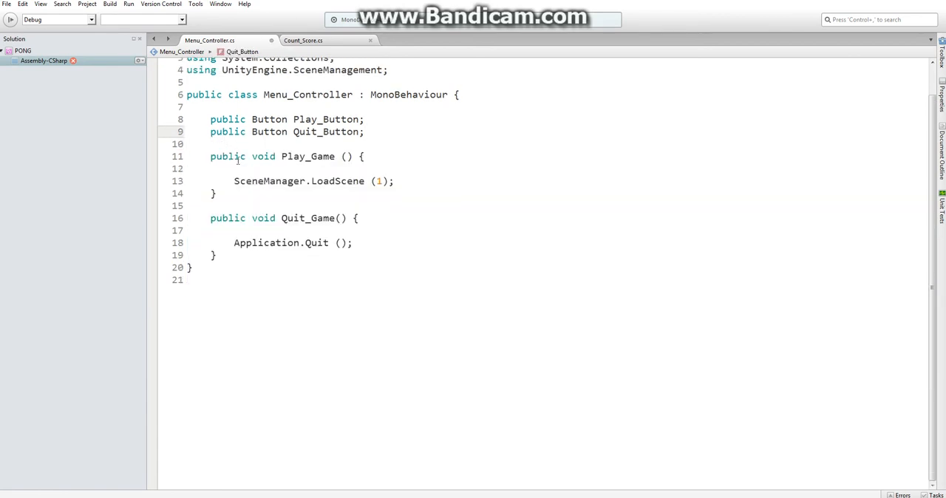
pyautogui.press('alt+tab')
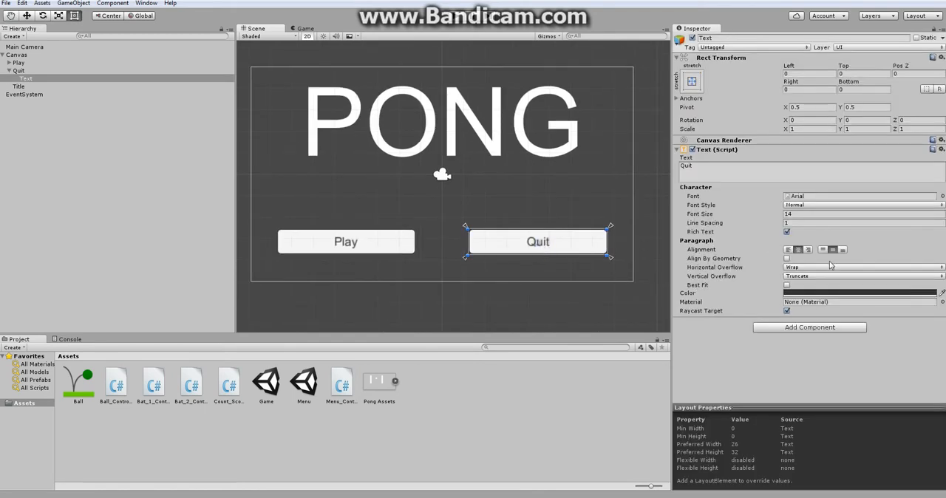
# Assign the Canvas as the Quit button's On Click target and bring up its function list.
pyautogui.click(11, 70)
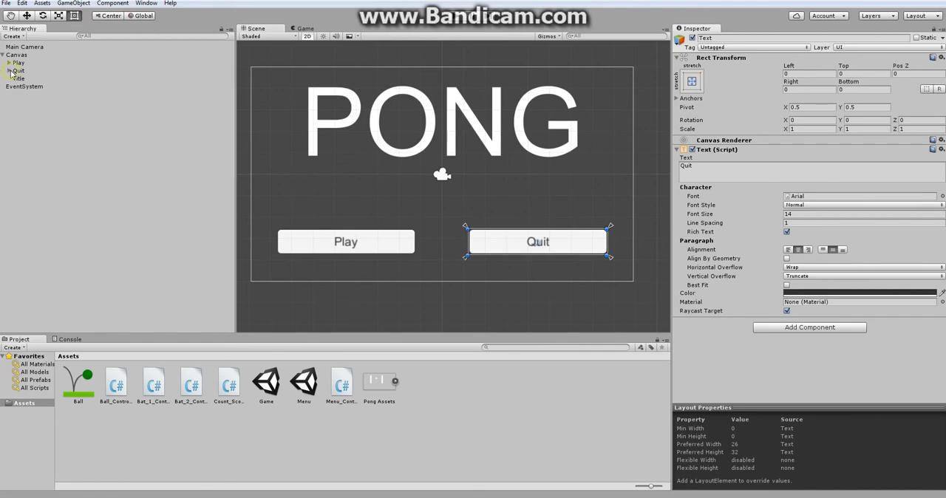
pyautogui.click(18, 70)
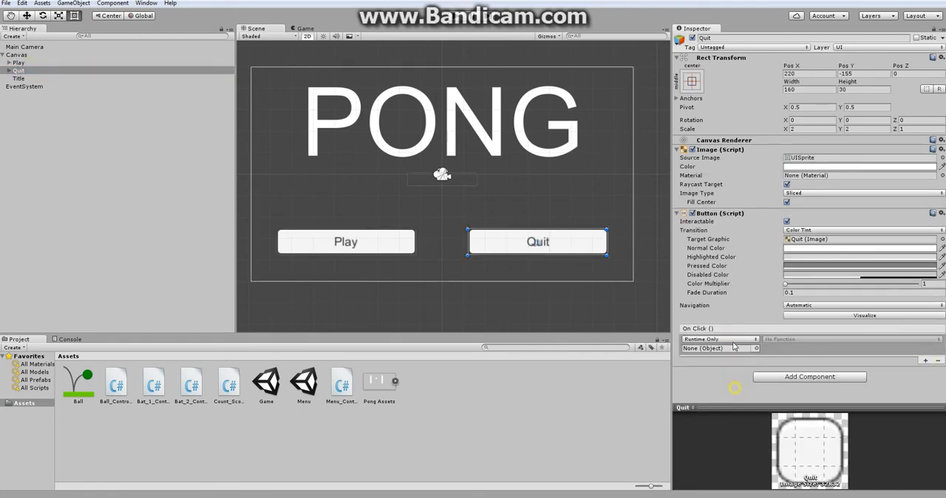
pyautogui.click(756, 348)
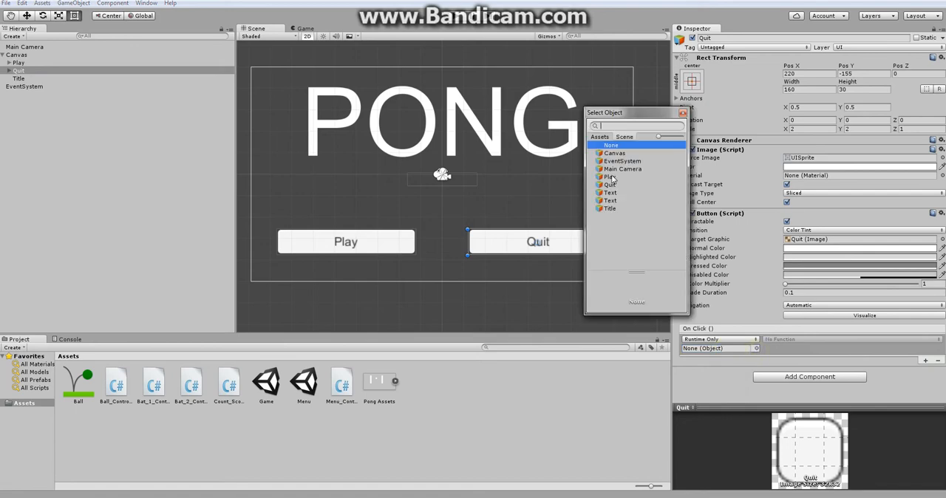
pyautogui.click(614, 153)
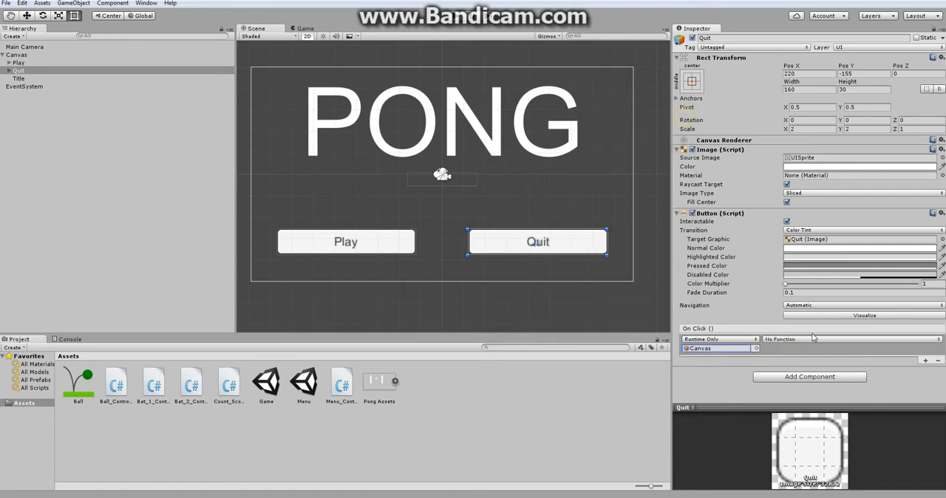
pyautogui.click(850, 339)
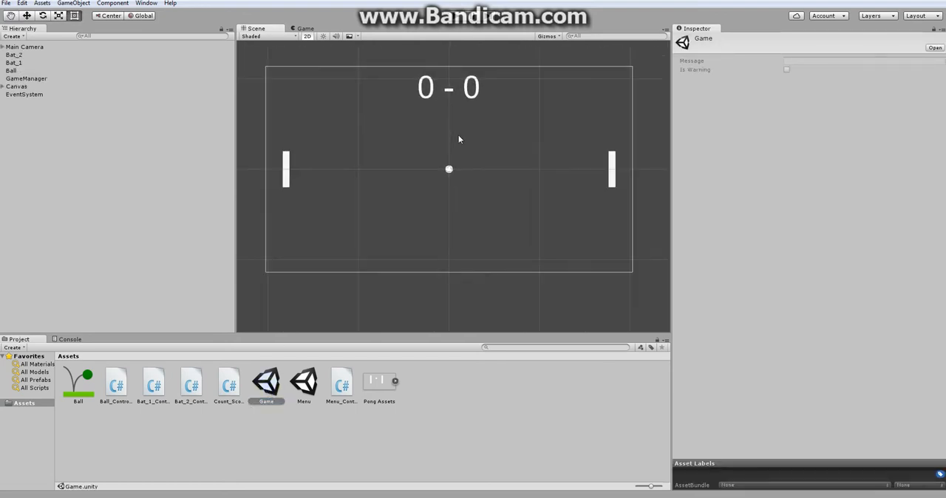
pyautogui.moveTo(488, 94)
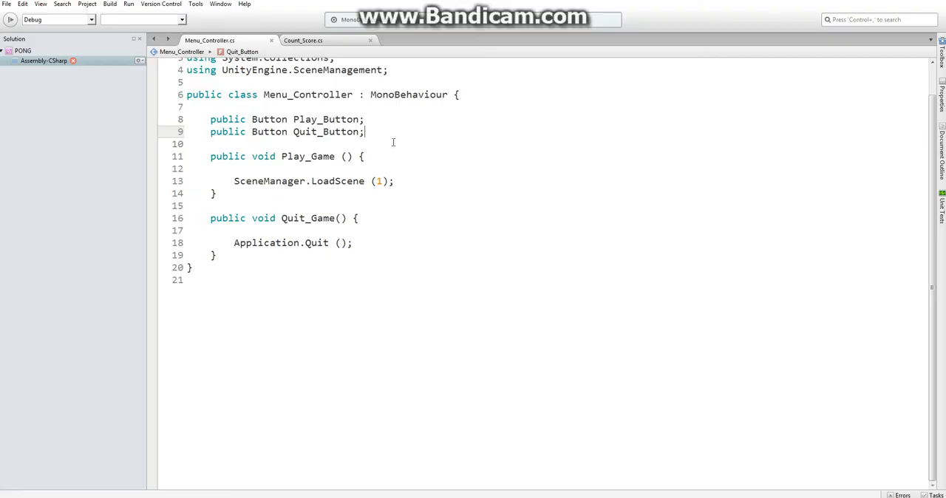
# Add 'using UnityEngine.SceneManagement;' to Count_Score and move down to its Update method.
pyautogui.click(303, 40)
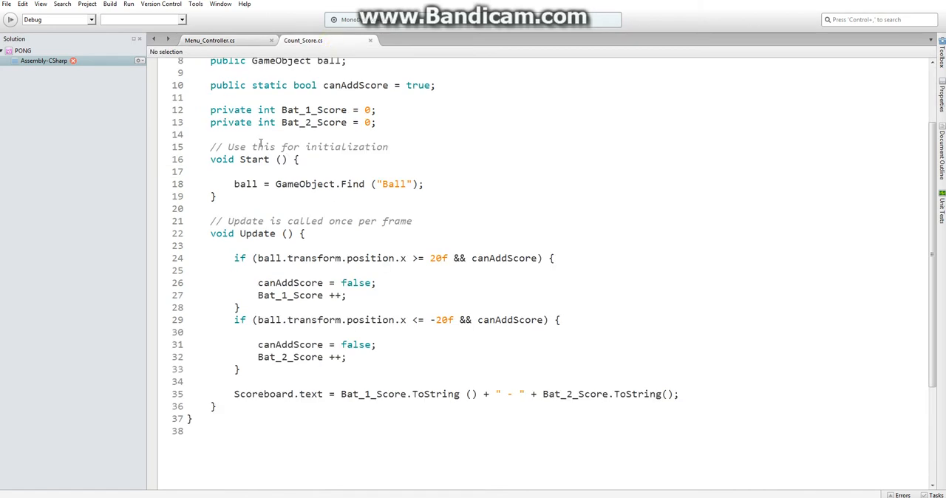
pyautogui.moveTo(262, 376)
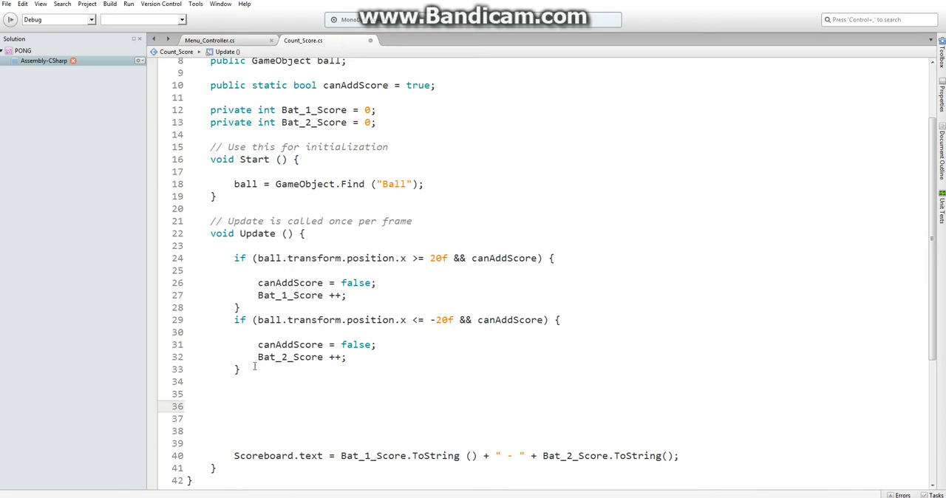
pyautogui.scroll(-3)
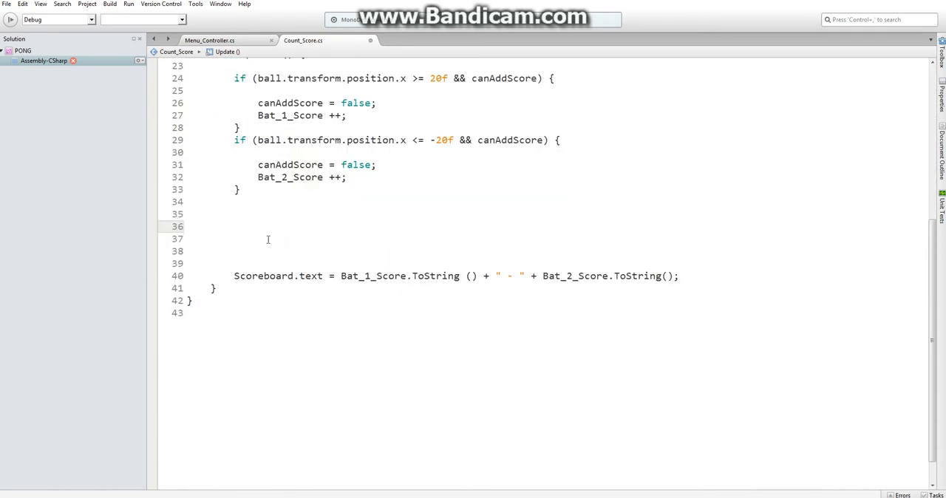
pyautogui.scroll(3)
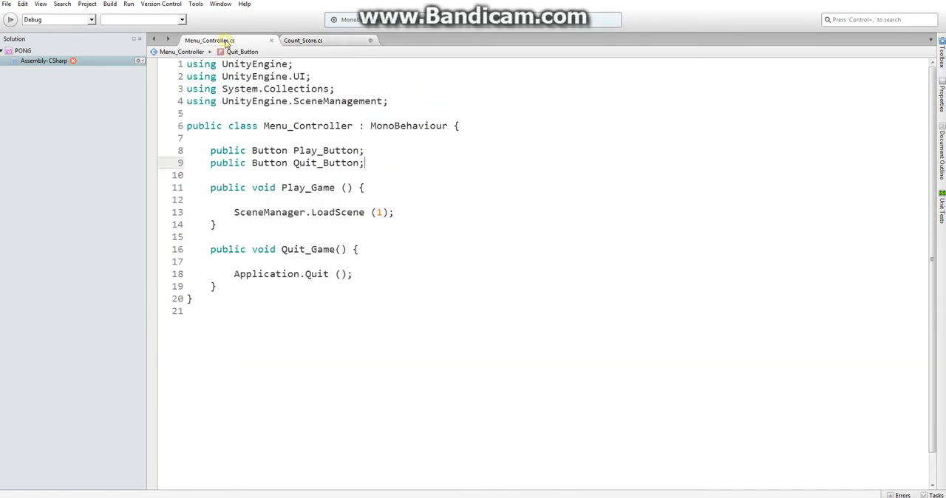
pyautogui.click(286, 101)
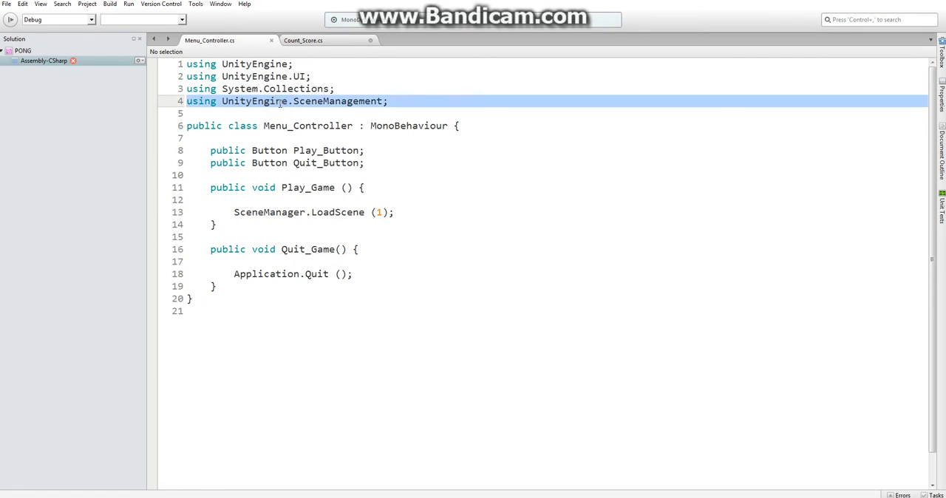
pyautogui.click(303, 40)
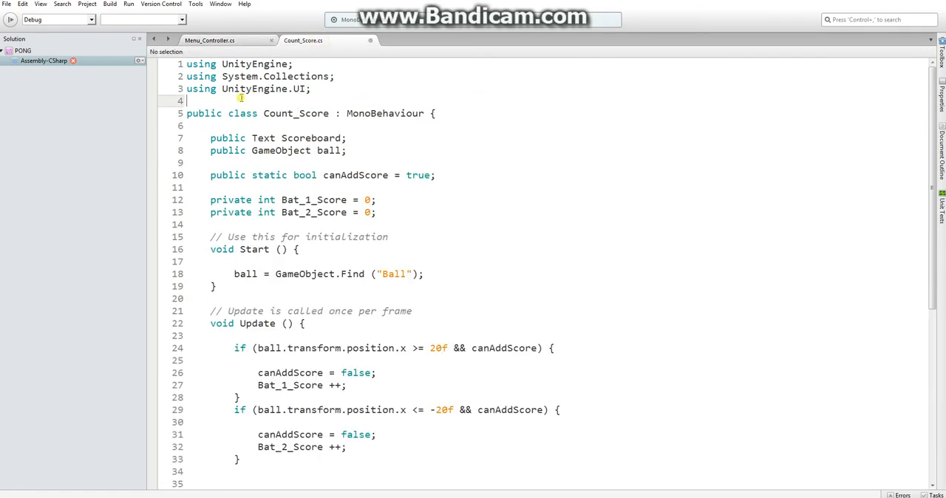
pyautogui.write('using UnityEngine.SceneManagement;')
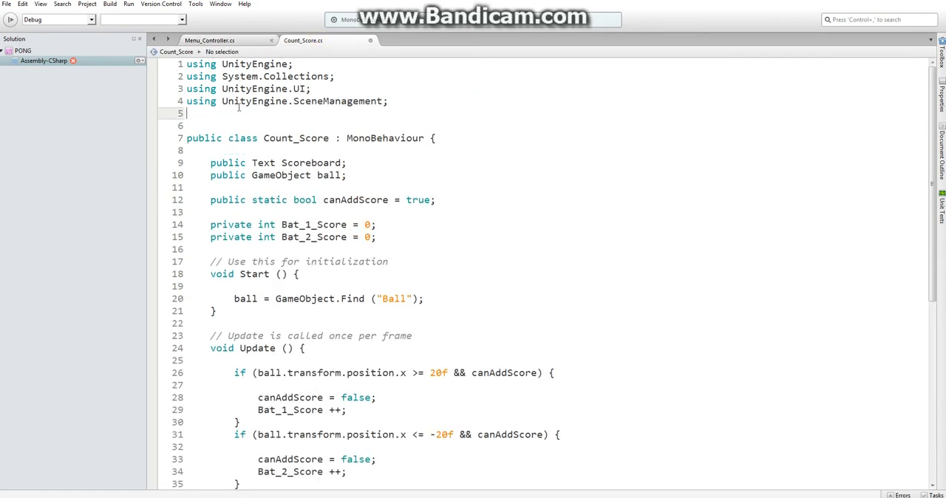
pyautogui.scroll(-3)
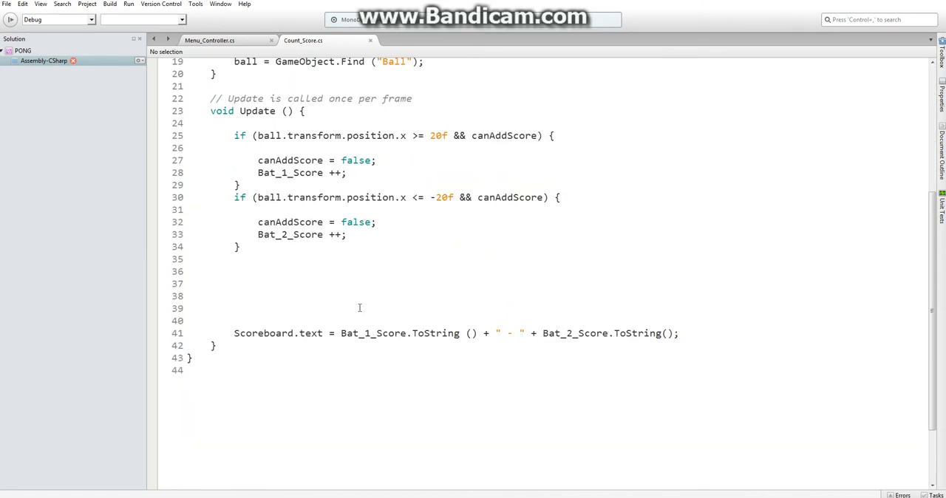
# Add an if (Bat_1_Score >= 7) { } check in Update after the scoring checks.
pyautogui.click(235, 271)
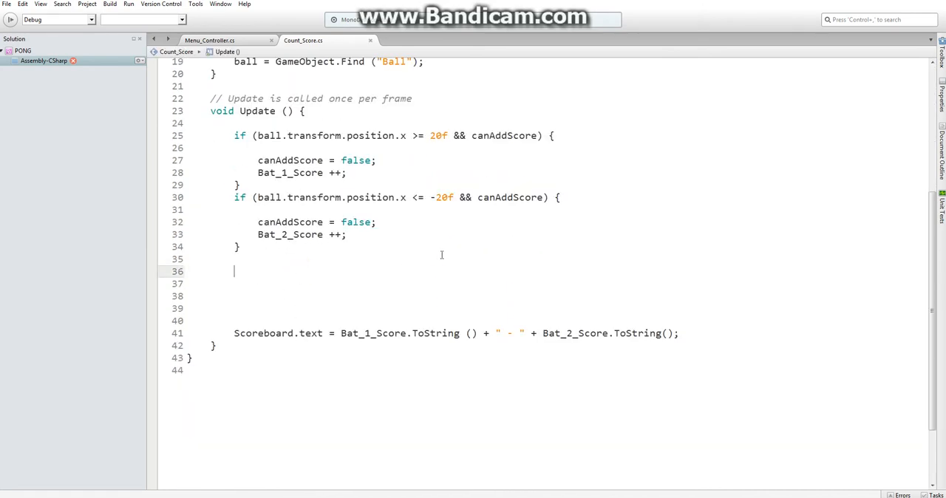
pyautogui.write('if(')
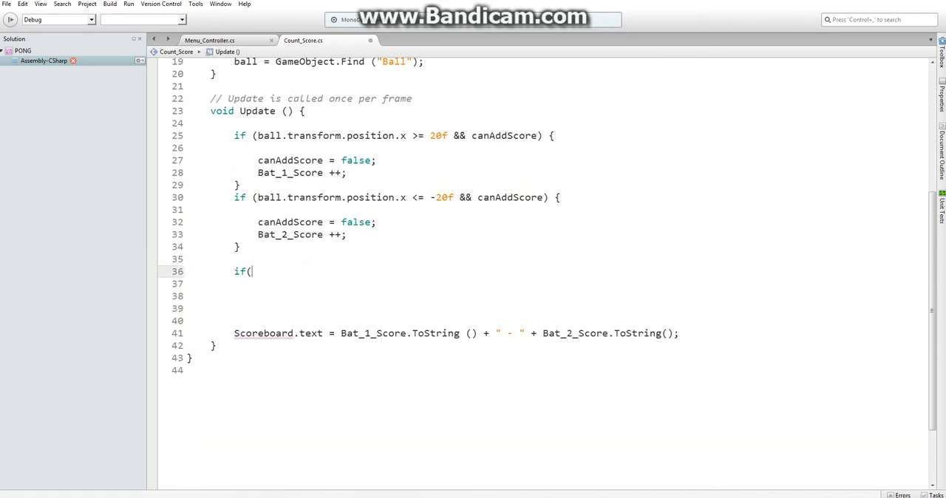
pyautogui.write('Bat_1_Score >=')
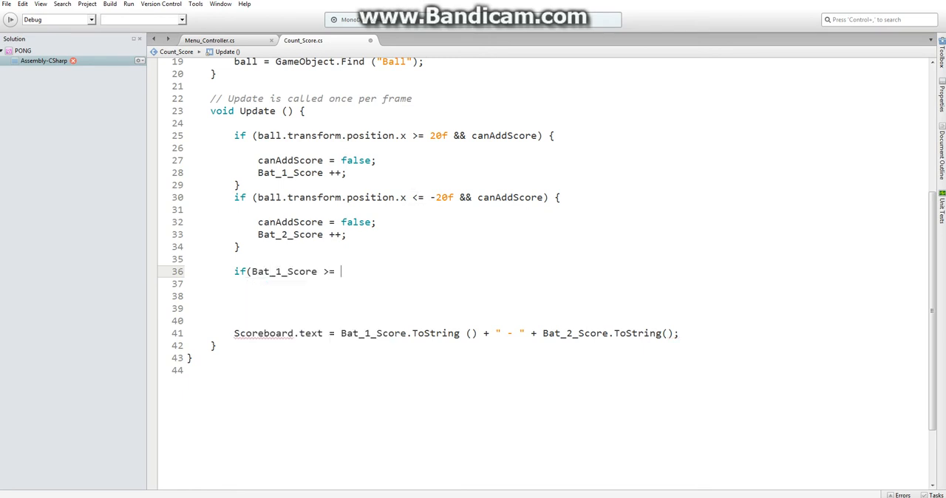
pyautogui.write('7)')
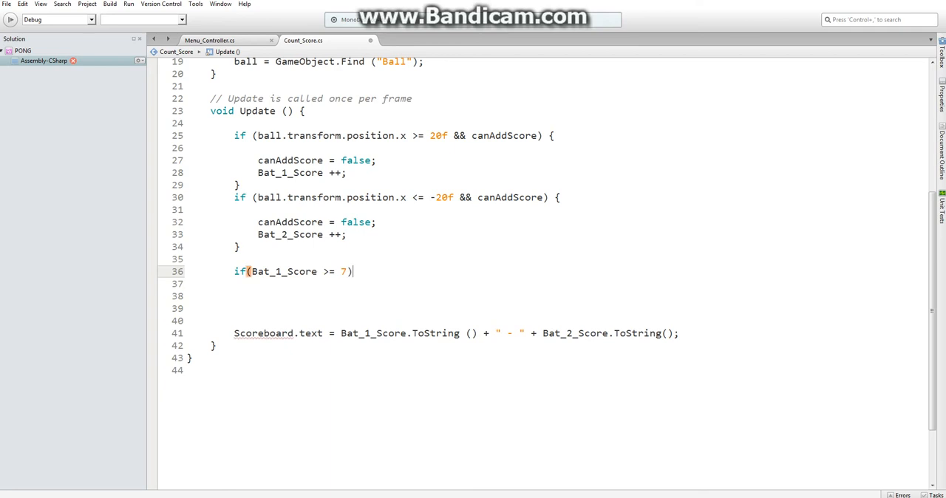
pyautogui.write('{')
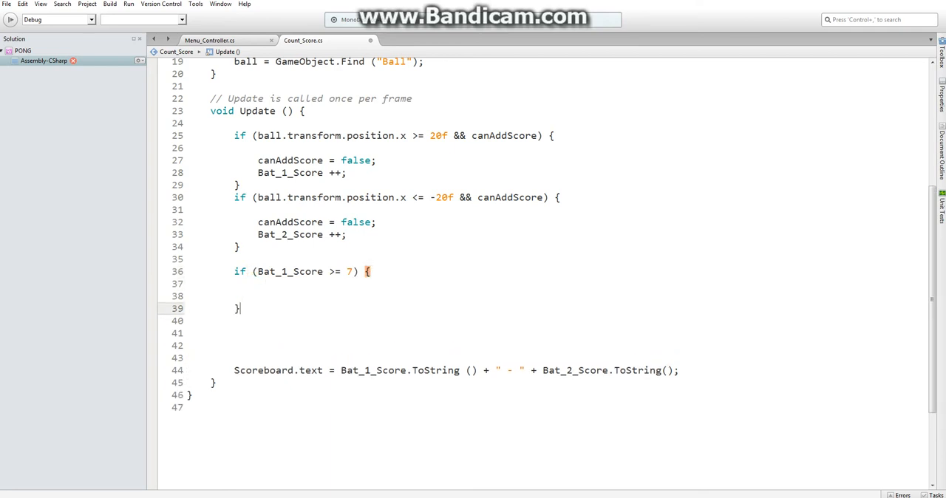
pyautogui.press('Return')
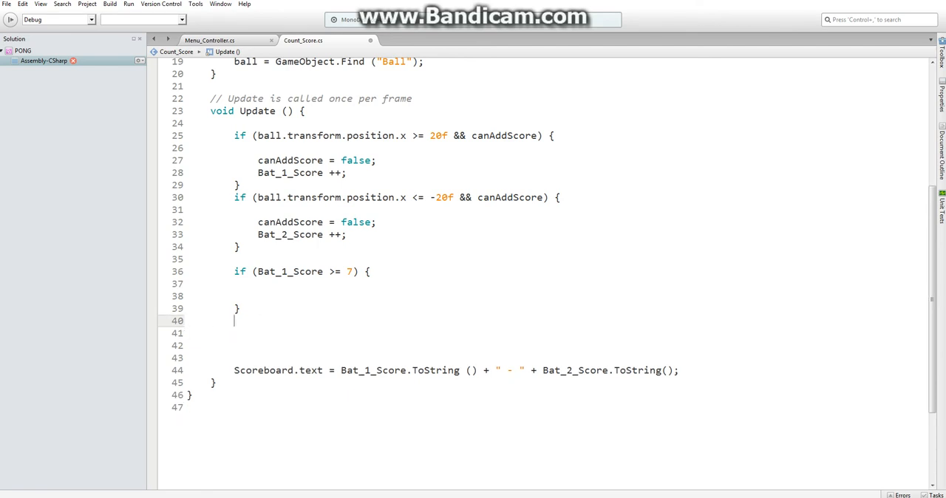
# Add an empty if (Bat_2_Score >= 7) { } check and put SceneManager.LoadScene (1); in Bat_1's block.
pyautogui.write('if(')
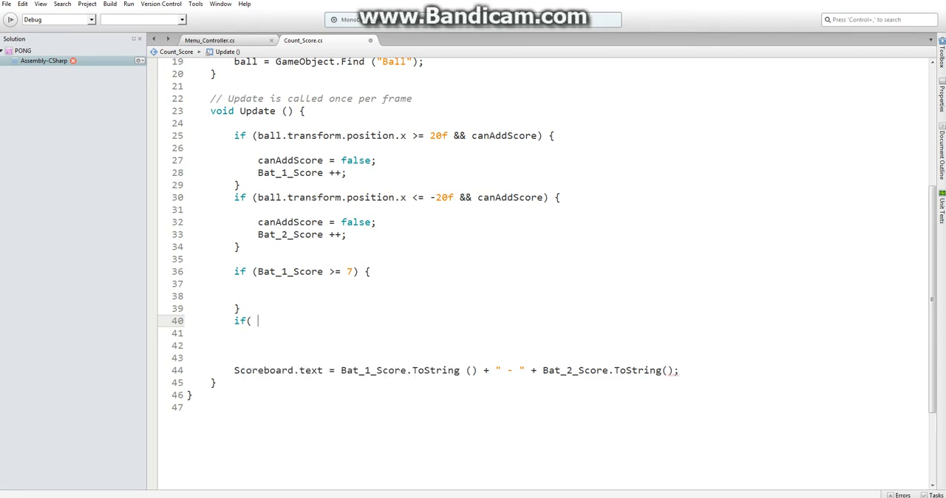
pyautogui.write('Bat_2_Score >=')
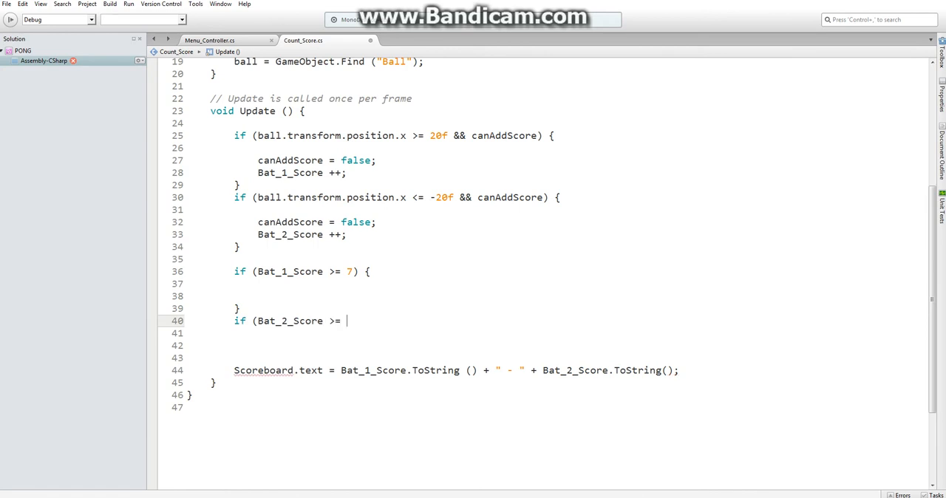
pyautogui.write('7)')
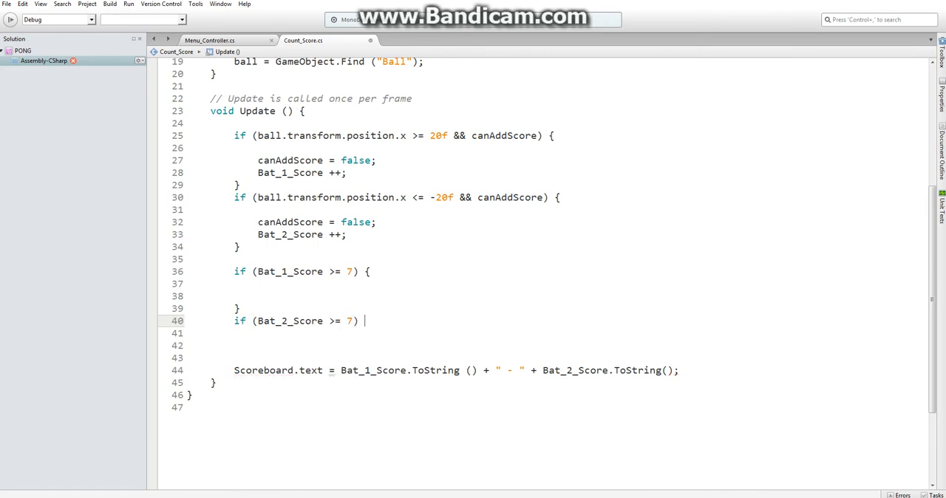
pyautogui.write('{')
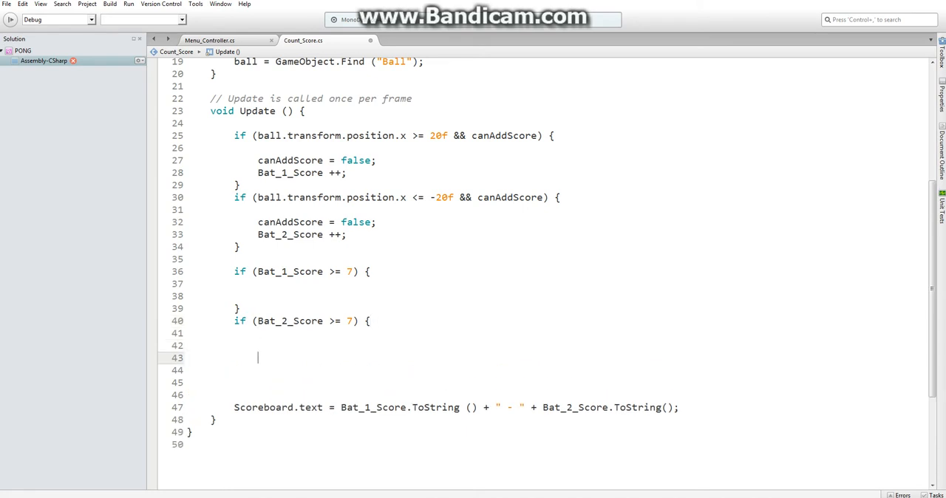
pyautogui.click(288, 297)
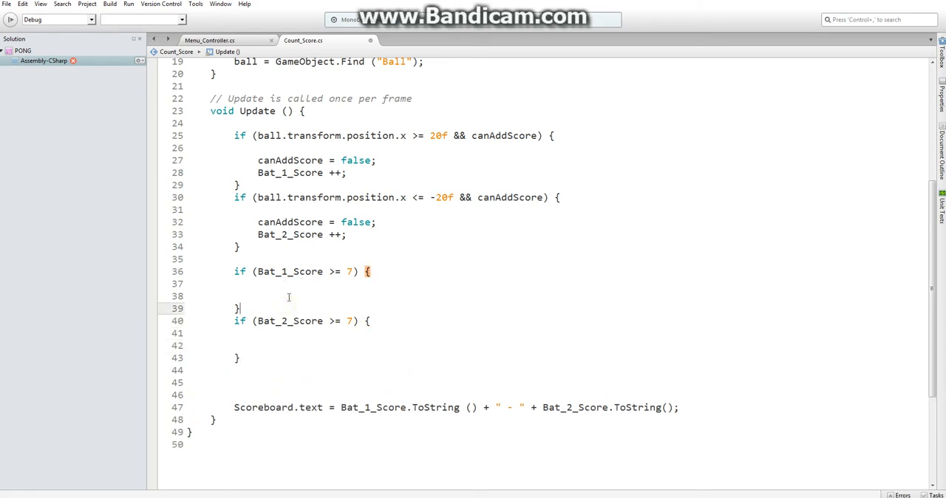
pyautogui.click(209, 40)
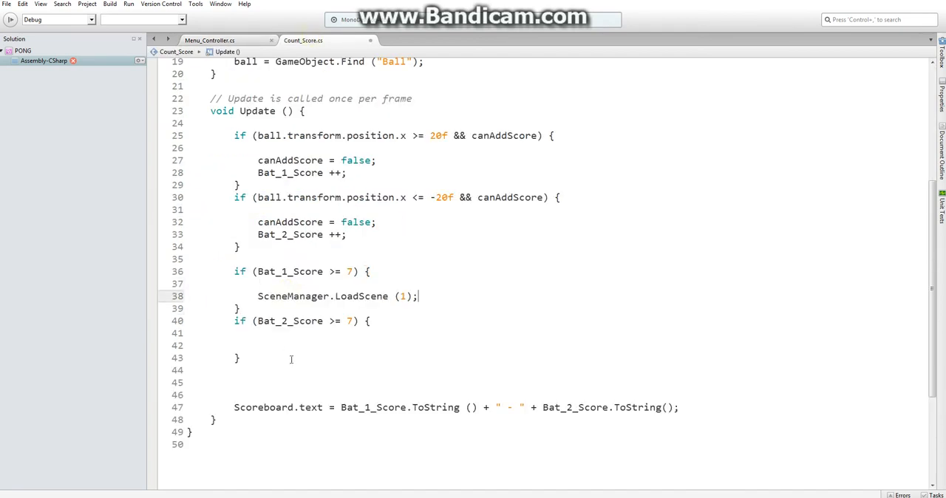
pyautogui.write('SceneManager.LoadScene (1);')
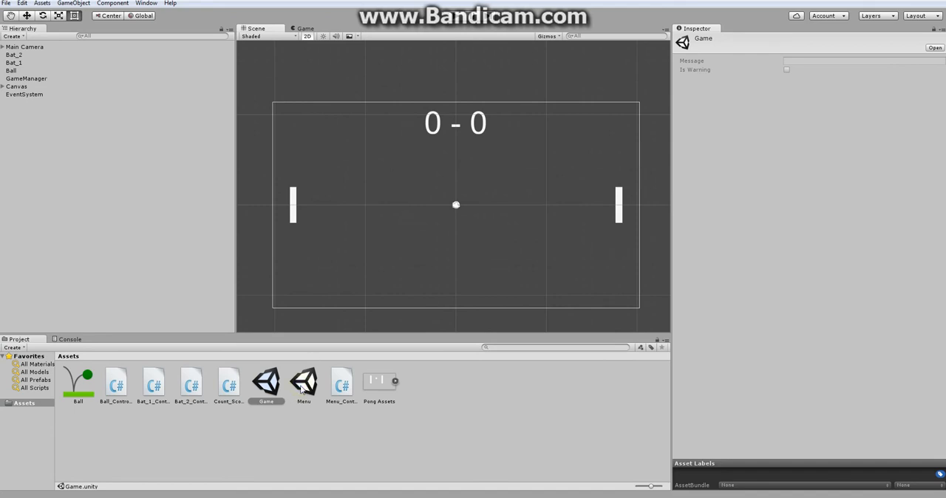
# Switch to the Menu scene and copy its Canvas and EventSystem objects.
pyautogui.click(17, 55)
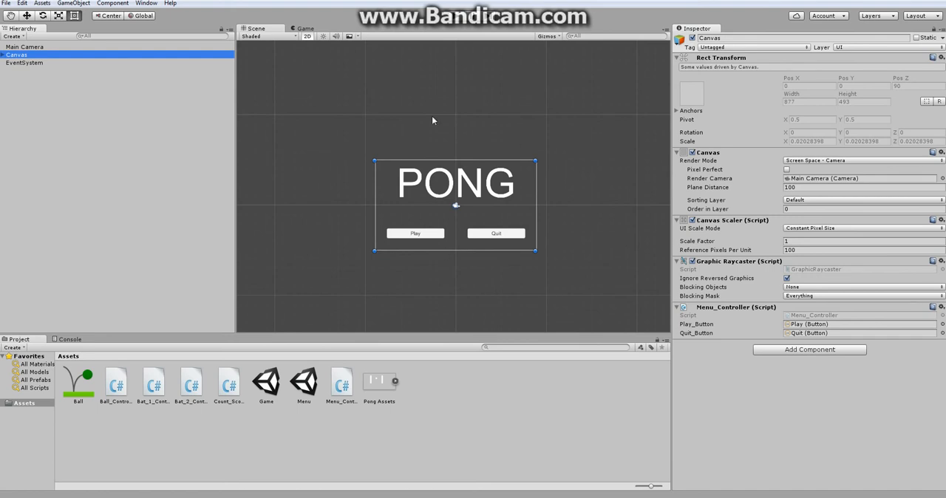
pyautogui.rightClick(26, 62)
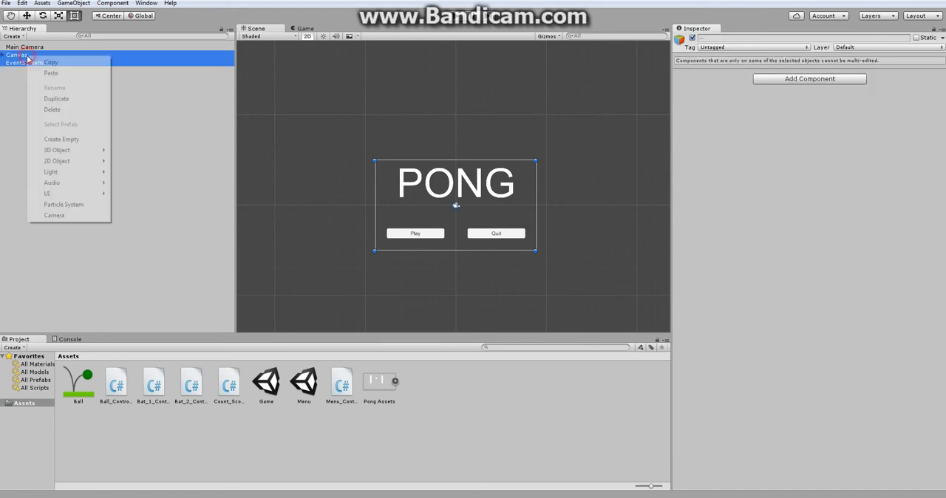
pyautogui.moveTo(50, 62)
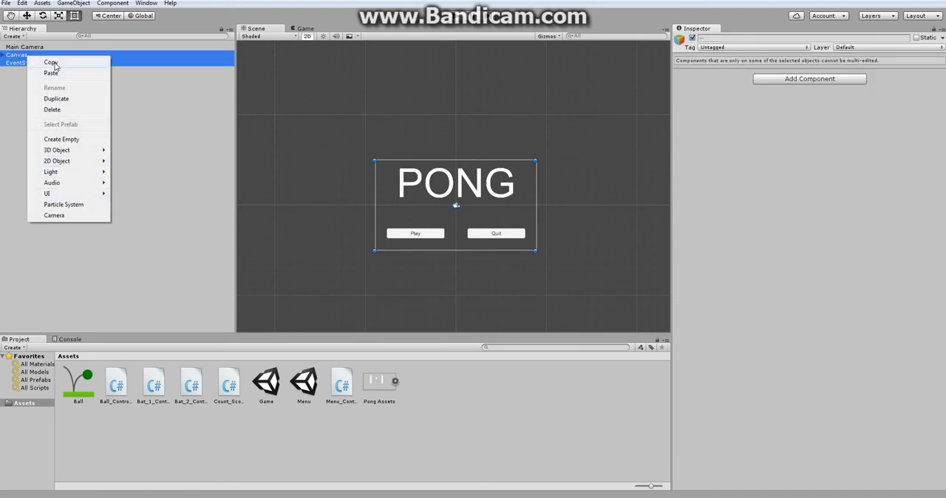
pyautogui.click(618, 139)
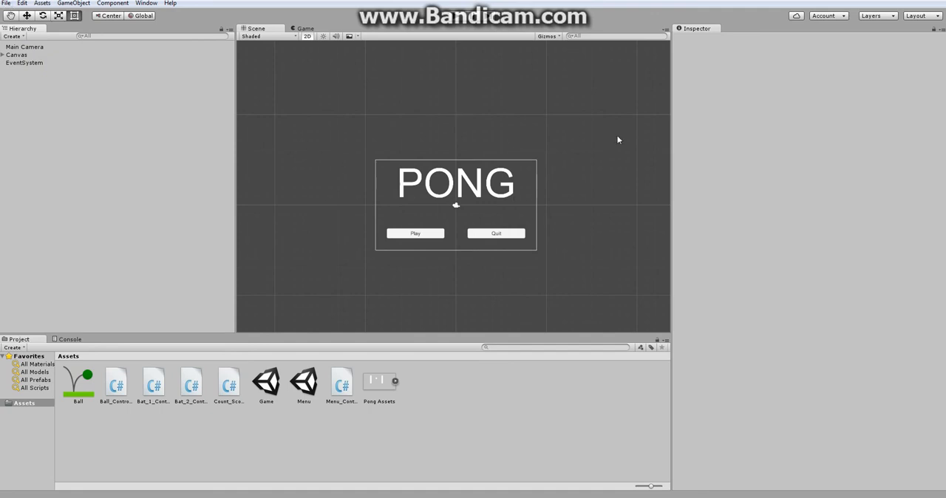
# Create a new empty scene and save it in Assets as Player_1_W.
pyautogui.click(6, 3)
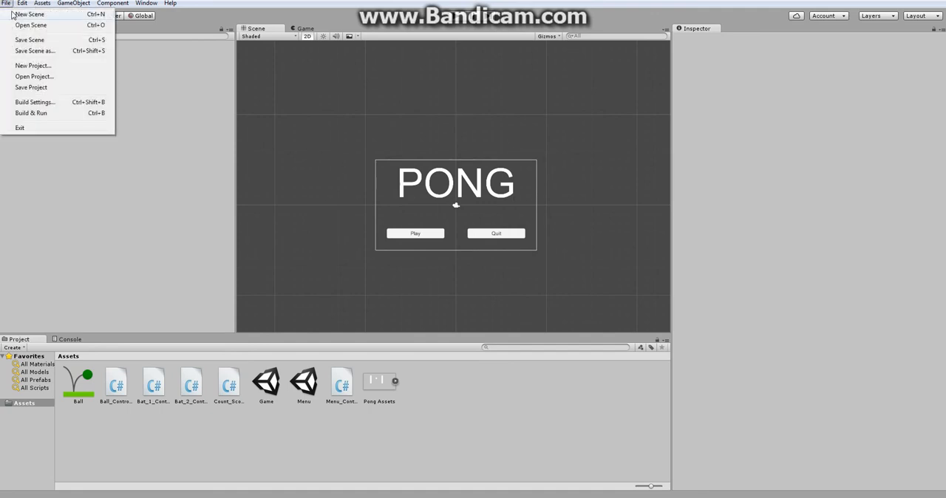
pyautogui.click(28, 14)
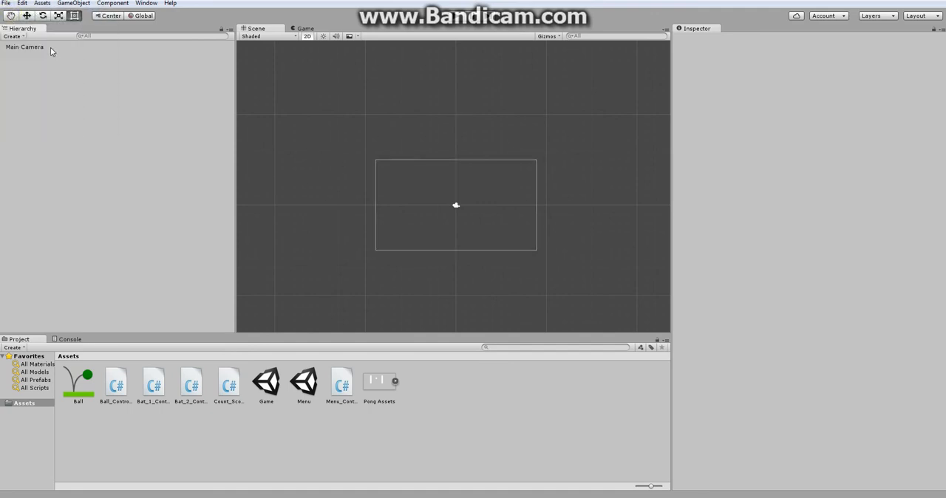
pyautogui.click(24, 46)
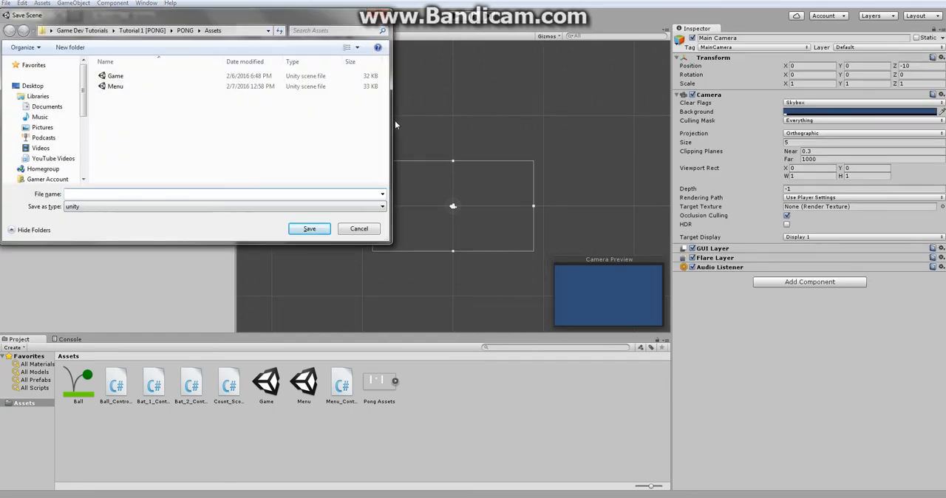
pyautogui.write('Player')
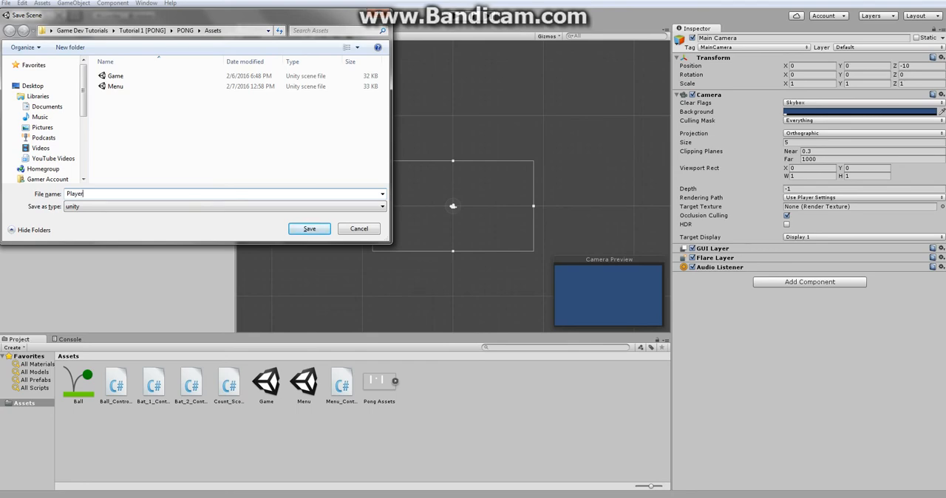
pyautogui.write('_1_W')
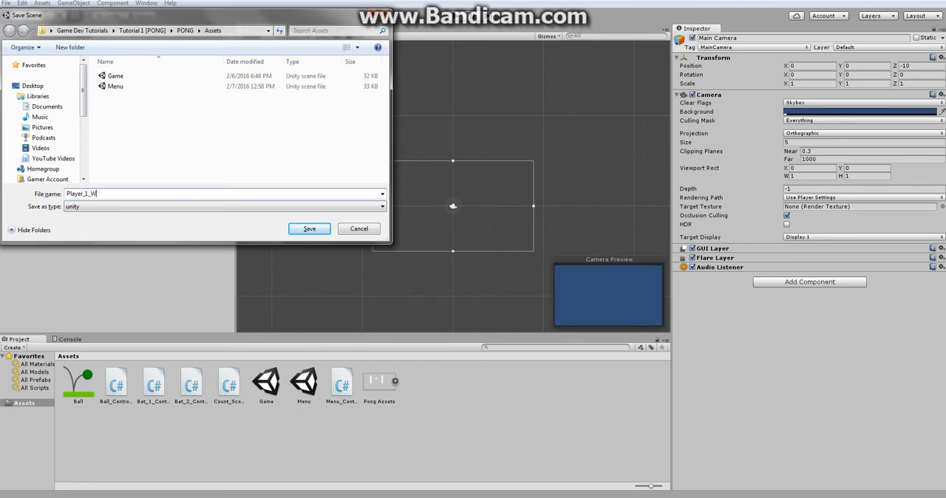
pyautogui.click(309, 228)
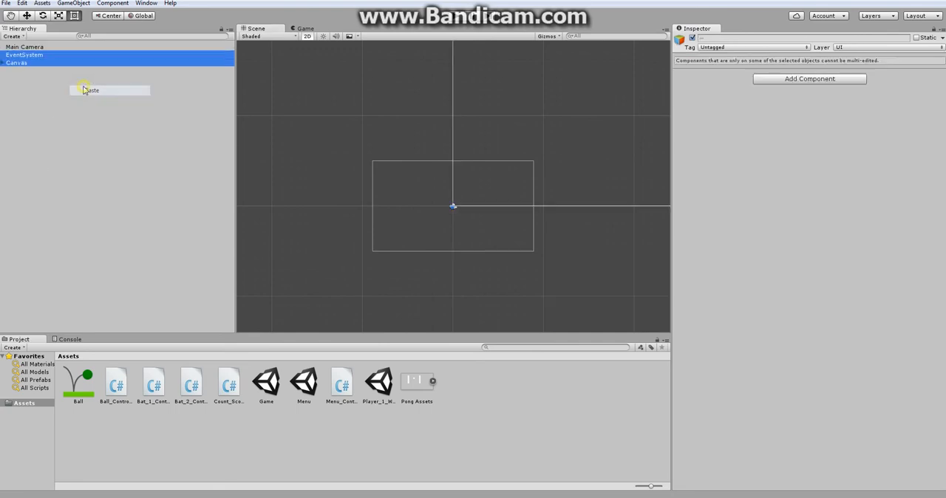
# Paste Canvas and EventSystem, render the Canvas through Main Camera so the PONG menu shows.
pyautogui.click(17, 62)
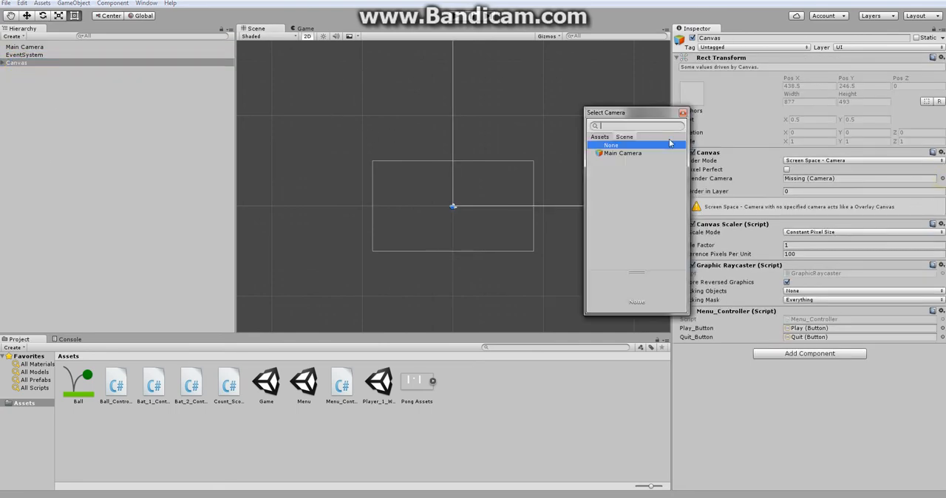
pyautogui.moveTo(620, 153)
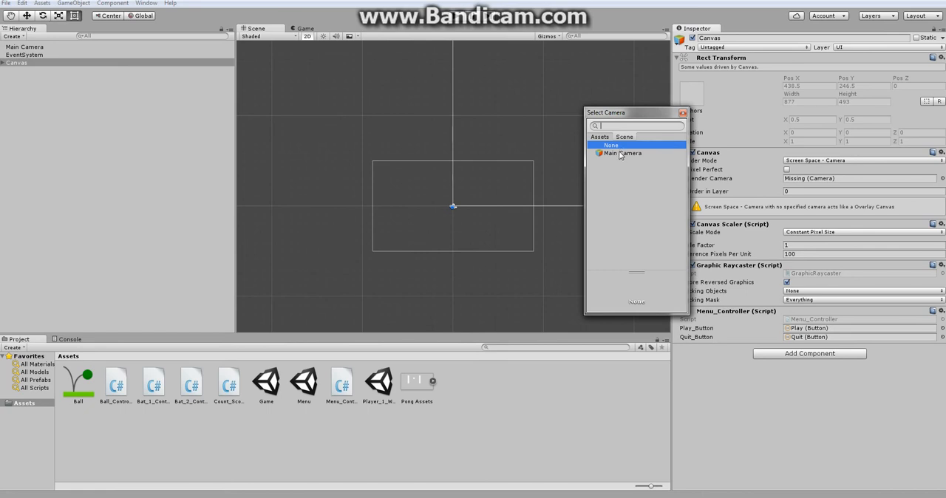
pyautogui.click(622, 153)
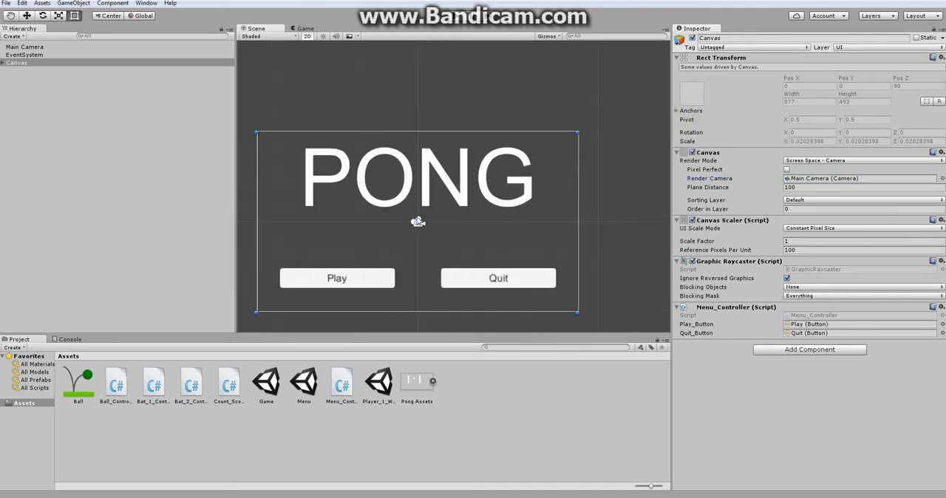
pyautogui.click(25, 46)
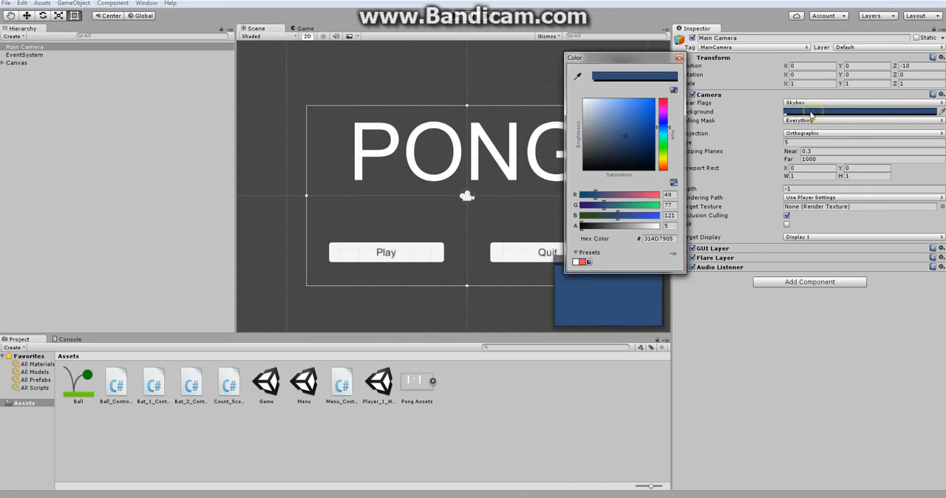
pyautogui.click(677, 57)
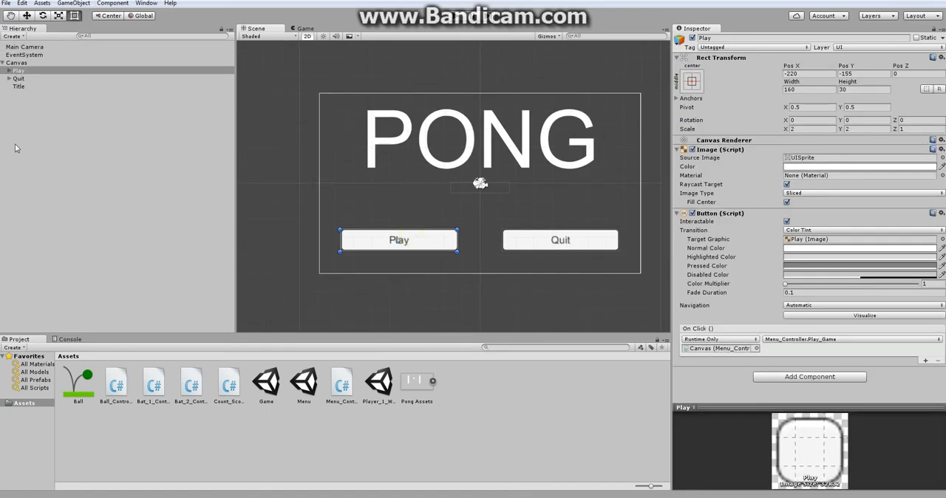
# Relabel the button 'Play Again' and retitle the scene 'Player 1 Wins'.
pyautogui.click(26, 78)
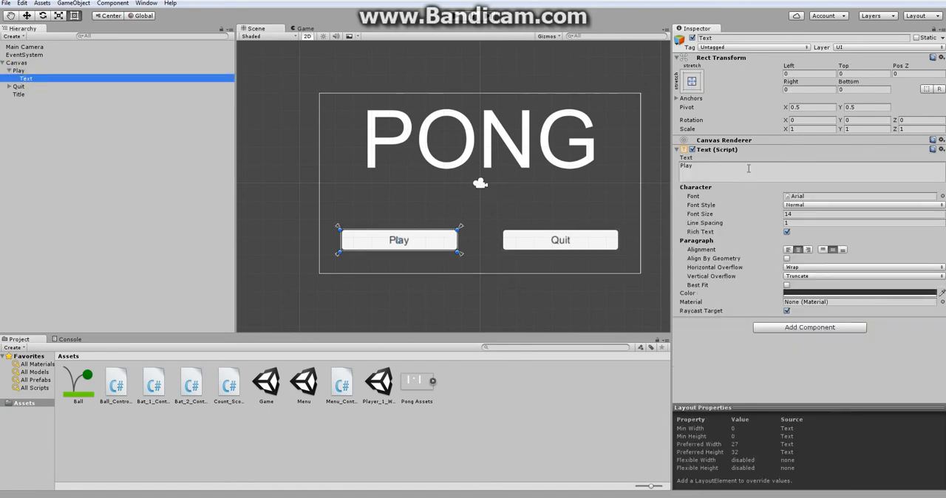
pyautogui.write('A')
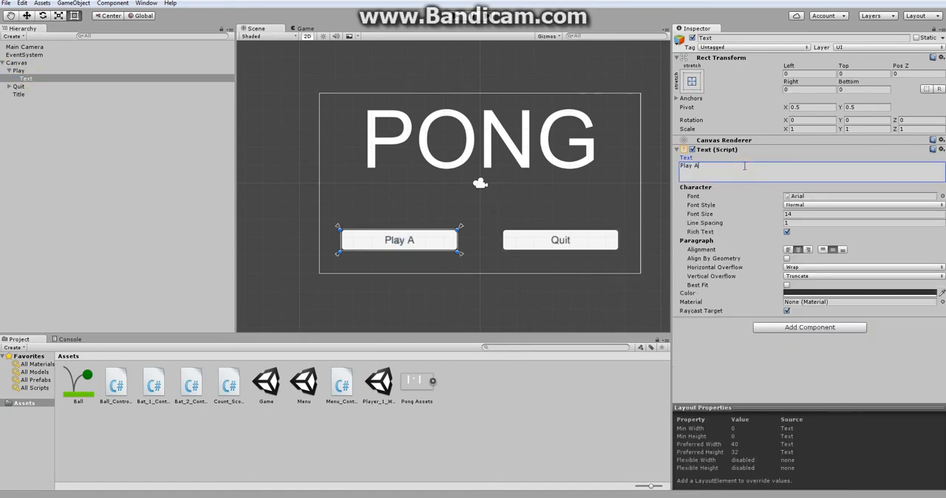
pyautogui.write('gain')
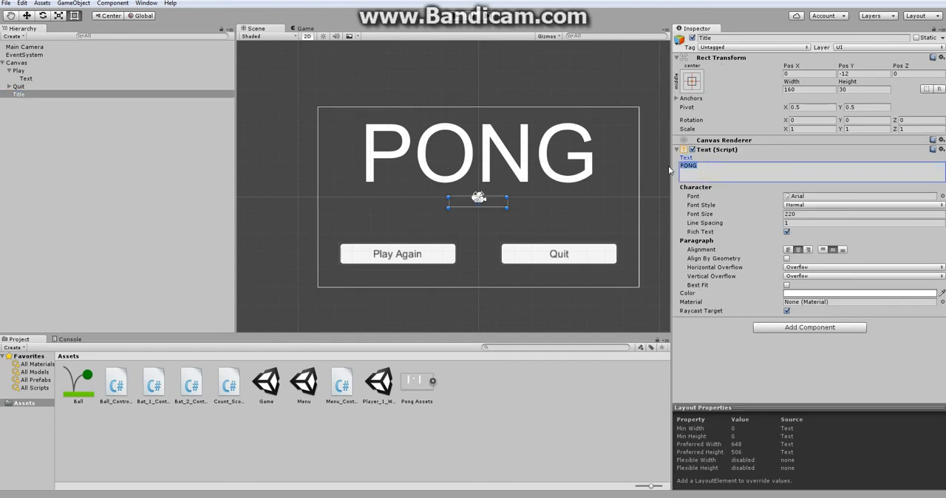
pyautogui.write('Player 1 Wins')
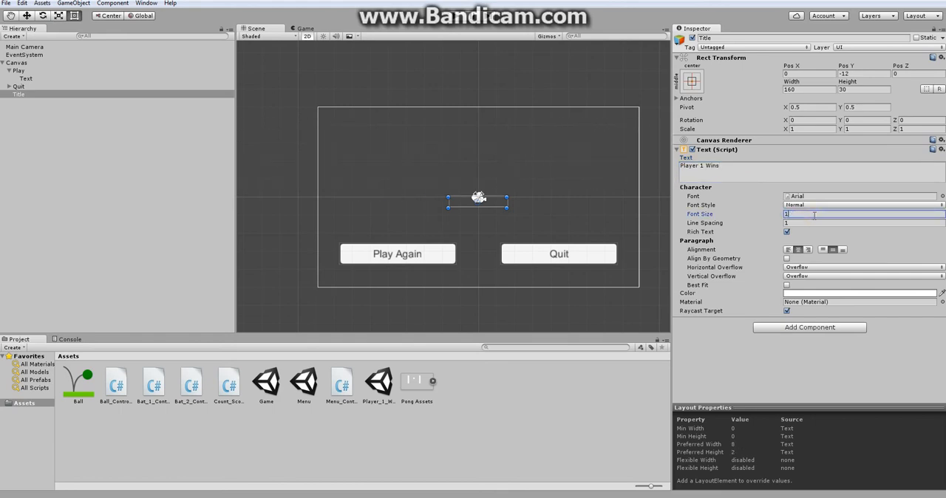
# Give the title font size 130 and Pos Y 20.
pyautogui.write('130')
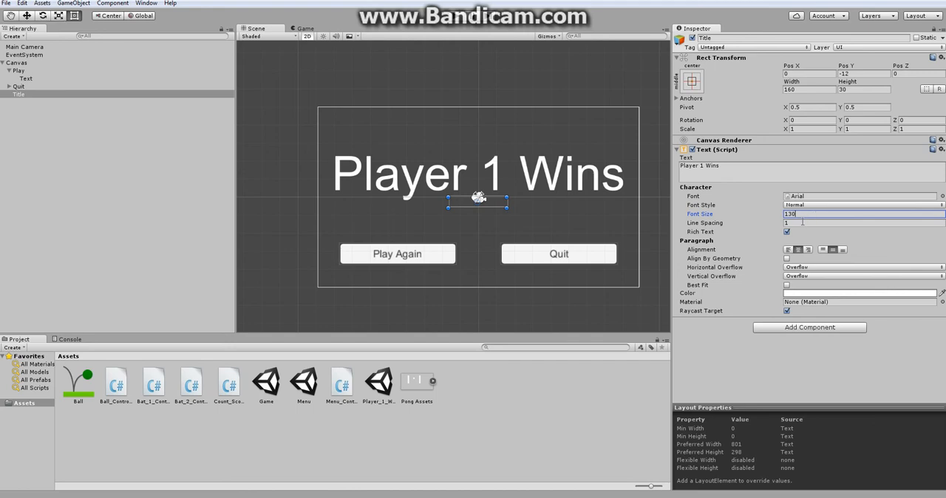
pyautogui.click(861, 73)
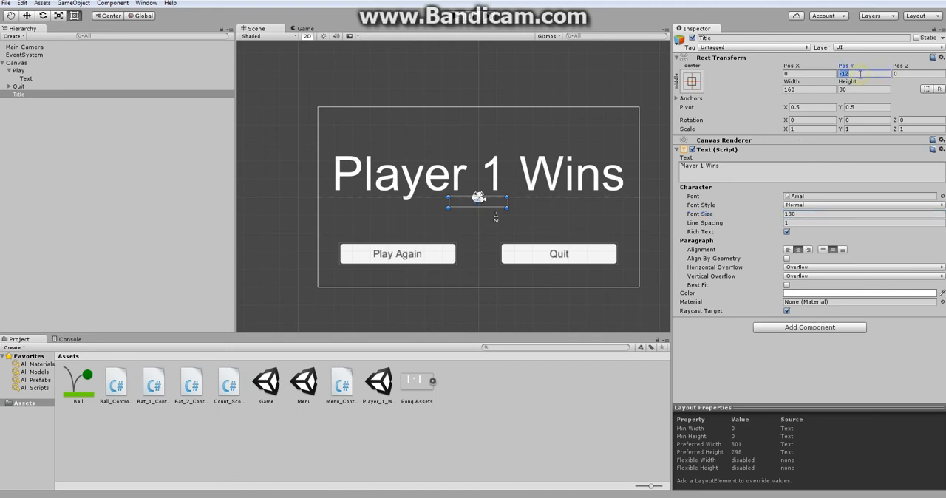
pyautogui.write('20')
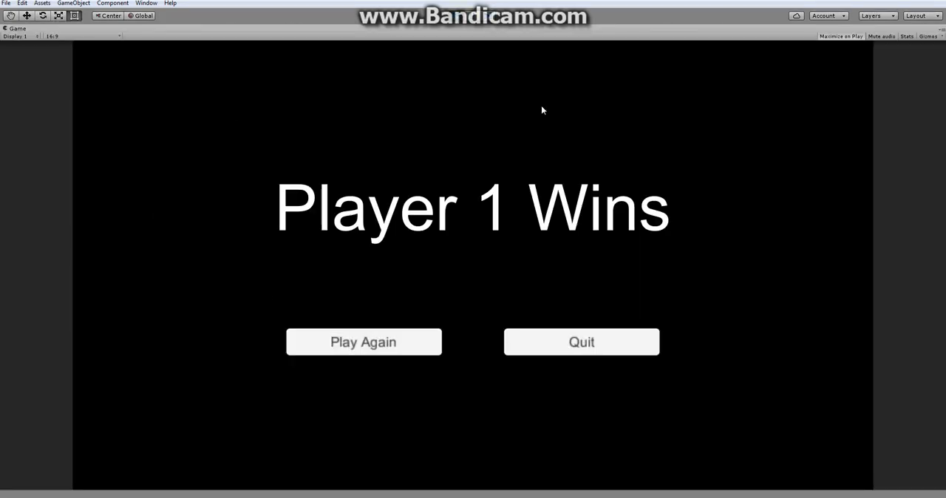
pyautogui.moveTo(493, 110)
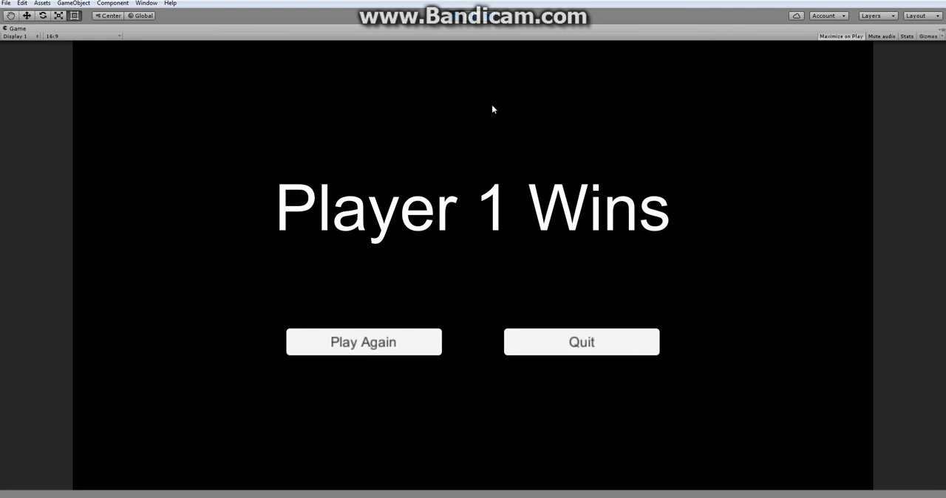
pyautogui.moveTo(287, 462)
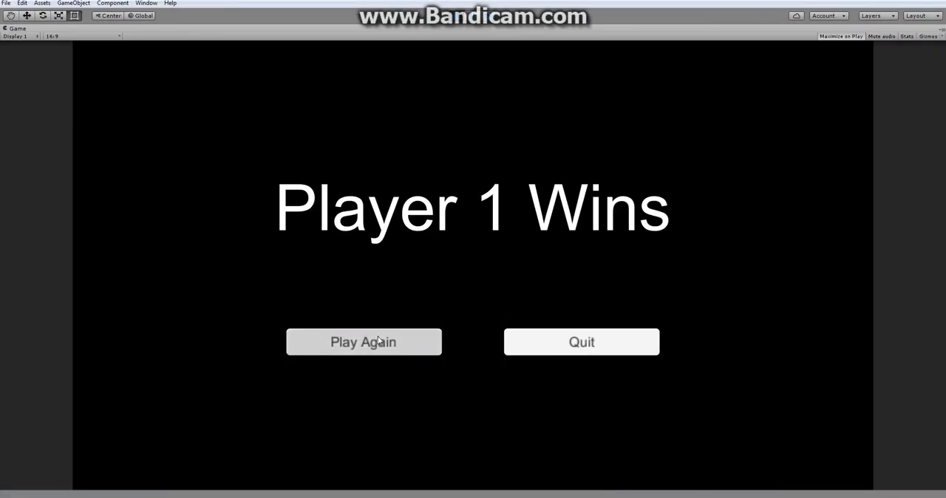
pyautogui.moveTo(373, 349)
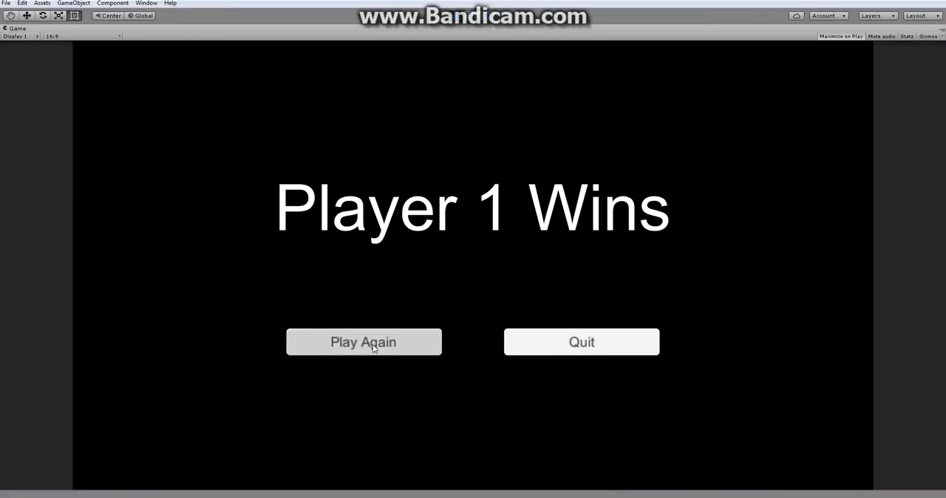
pyautogui.click(362, 341)
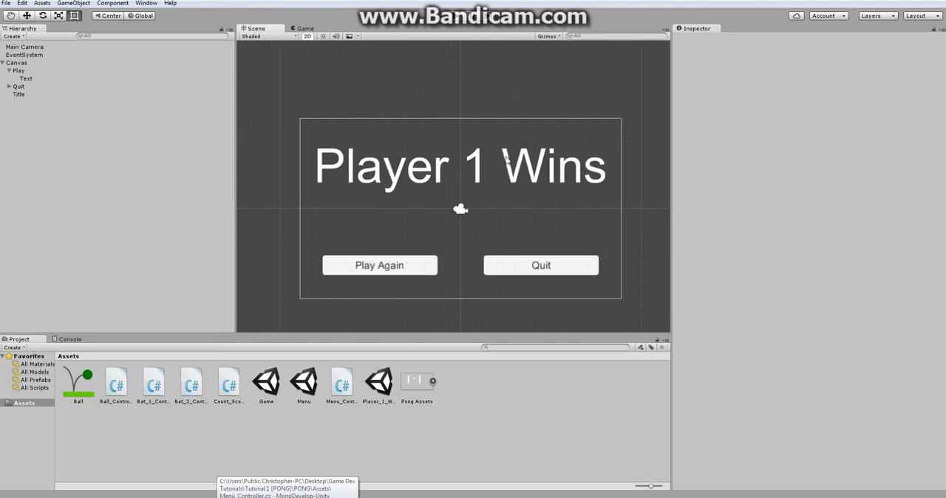
pyautogui.moveTo(499, 109)
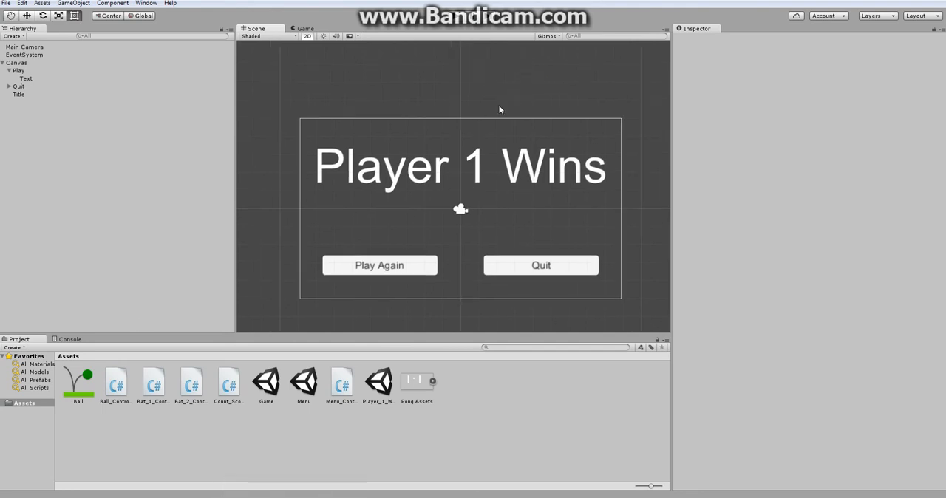
# Save a Player_2_Wins scene with the title reading 'Player 2 Wins' and reopen it.
pyautogui.click(18, 62)
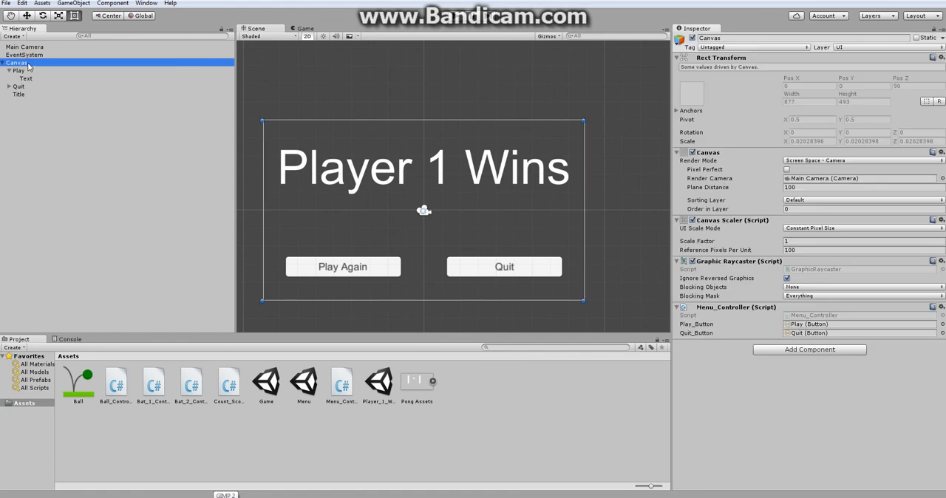
pyautogui.moveTo(372, 73)
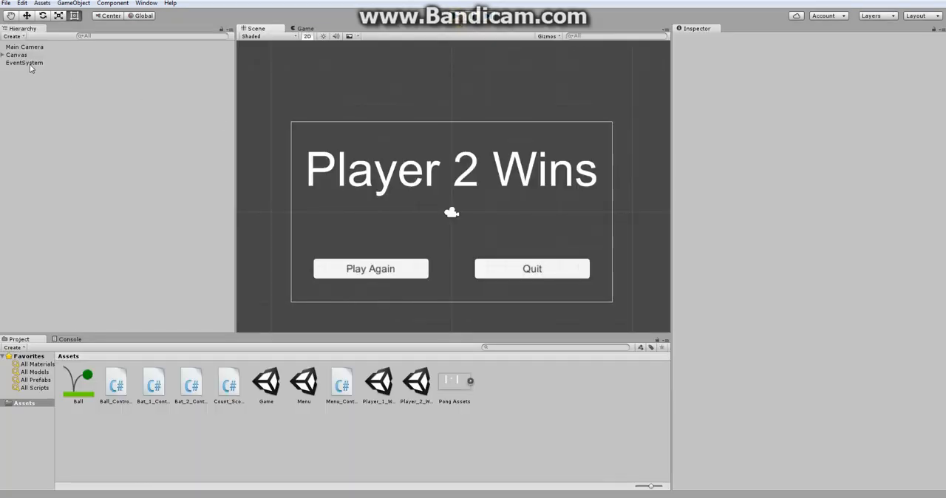
pyautogui.click(23, 62)
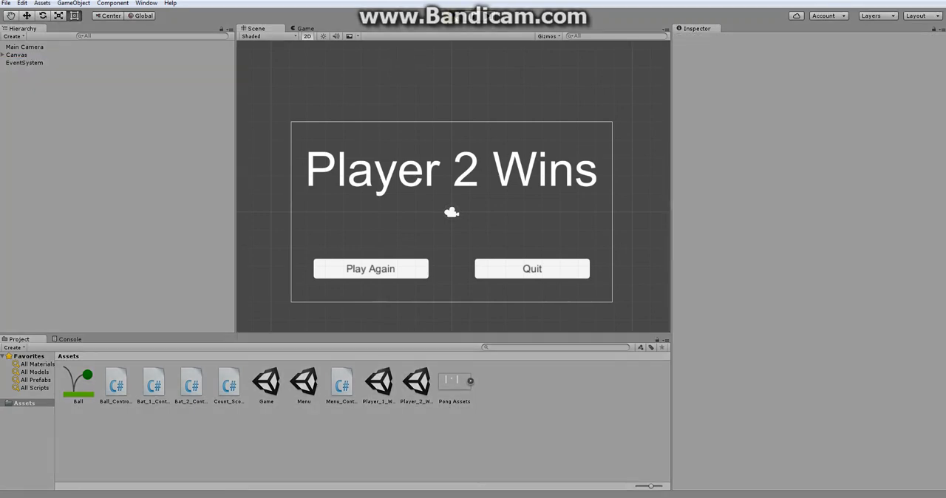
pyautogui.click(369, 268)
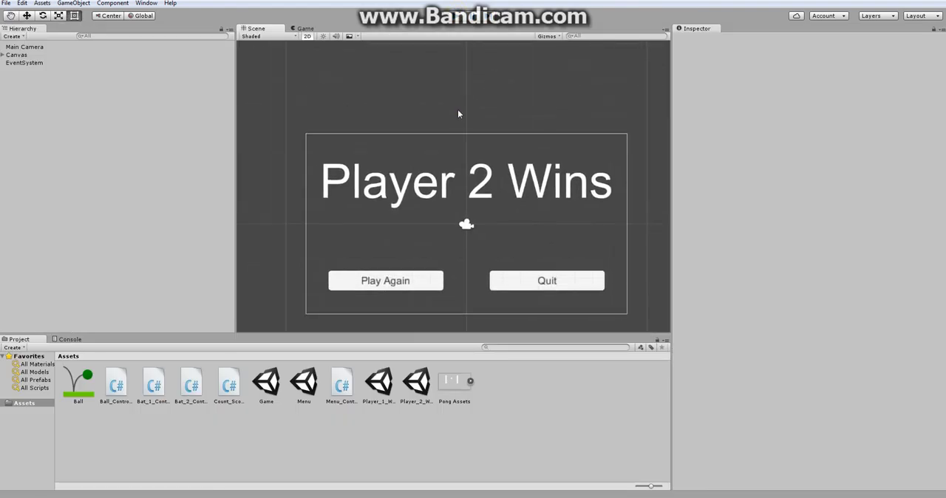
pyautogui.moveTo(517, 98)
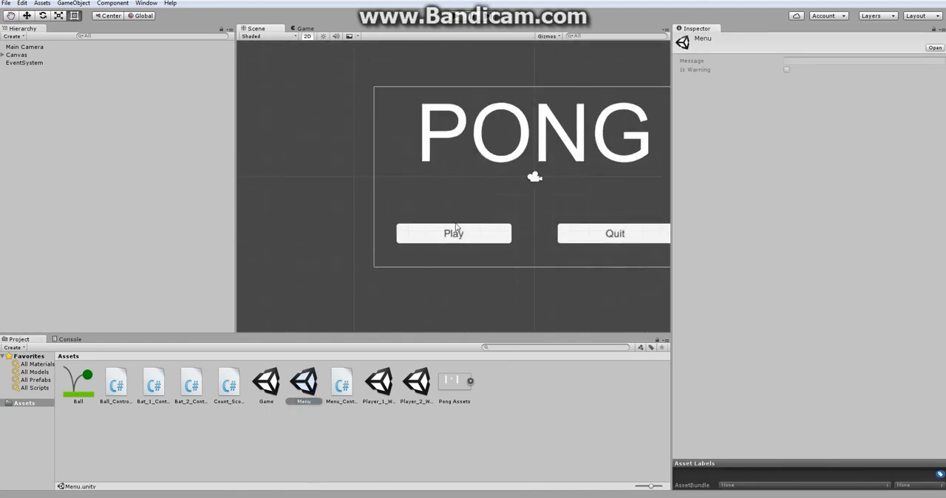
pyautogui.doubleClick(265, 379)
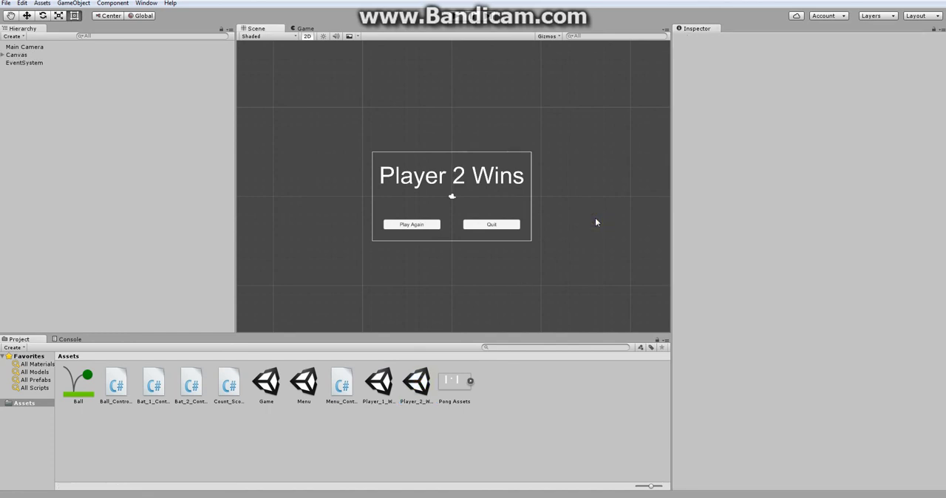
pyautogui.moveTo(402, 268)
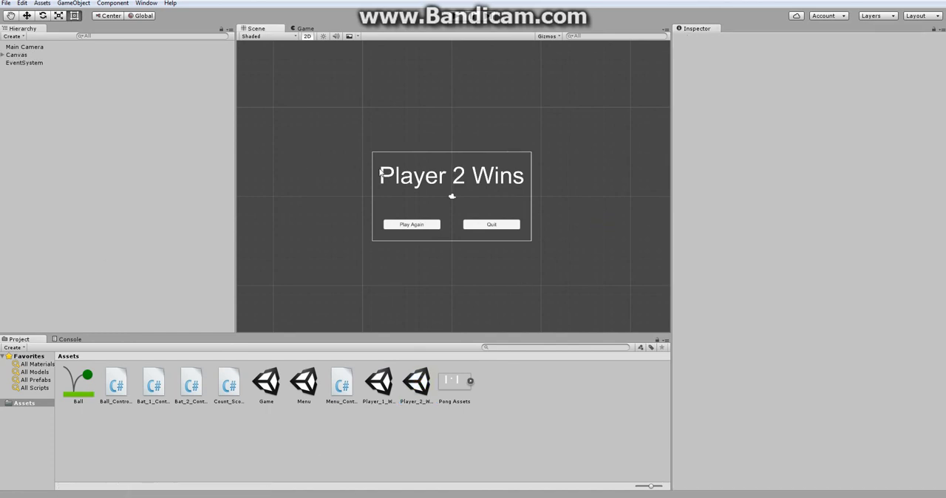
# Add Player_1_Wins and Player_2_Wins to Scenes In Build as scenes 2 and 3.
pyautogui.click(6, 3)
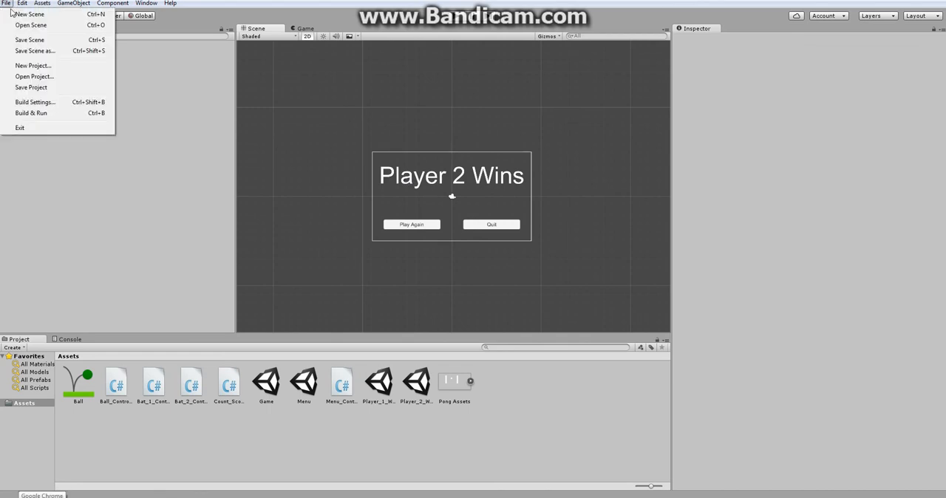
pyautogui.click(35, 102)
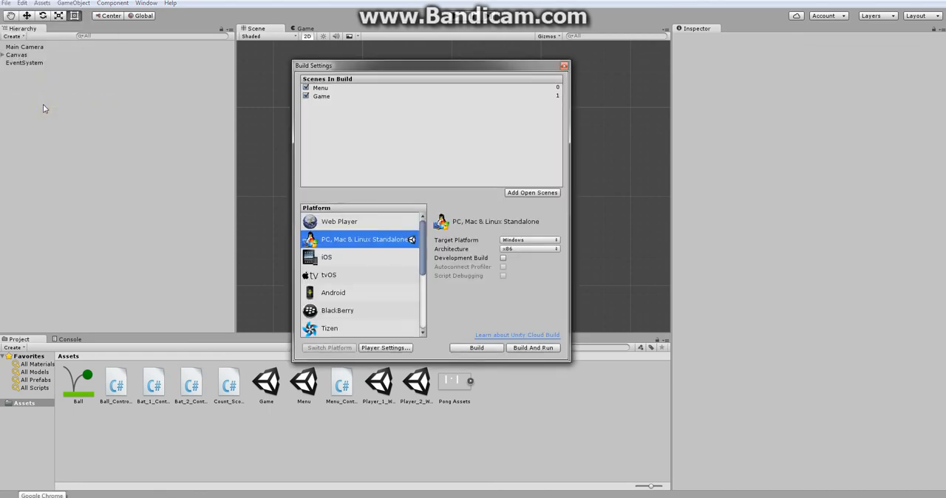
pyautogui.moveTo(313, 65); pyautogui.dragTo(113, 52)
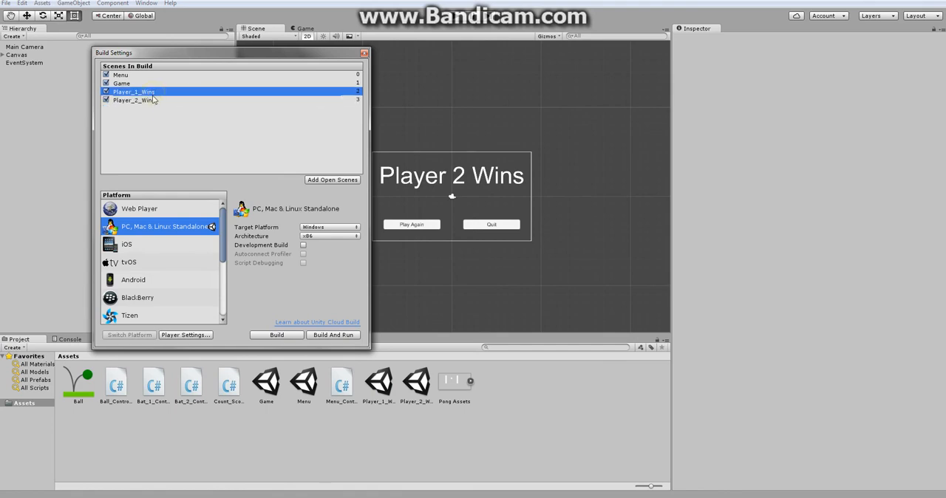
pyautogui.click(364, 52)
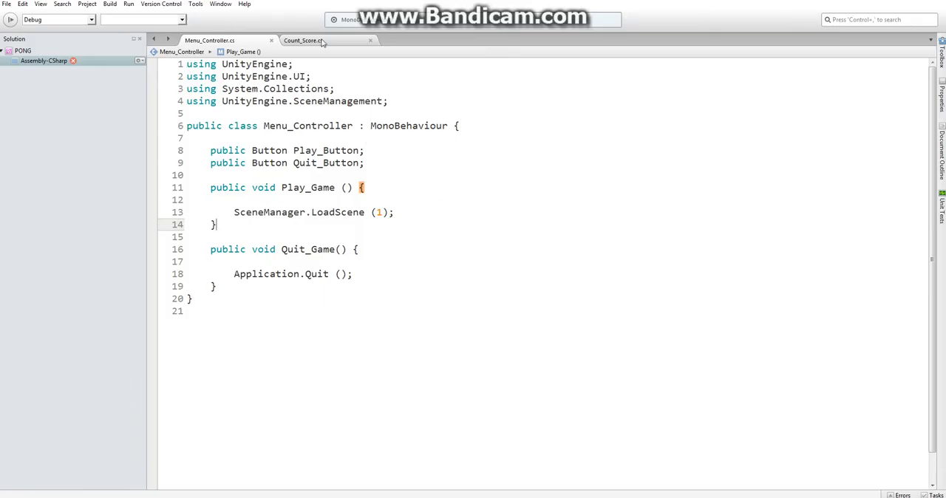
# Review Count_Score loading scene 2 when Bat 1 reaches 7 and scene 3 for Bat 2.
pyautogui.click(303, 40)
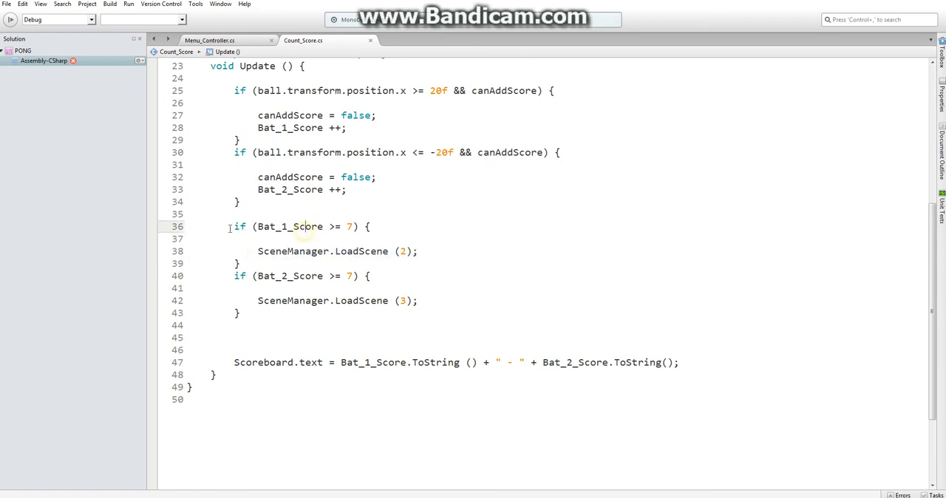
pyautogui.click(306, 239)
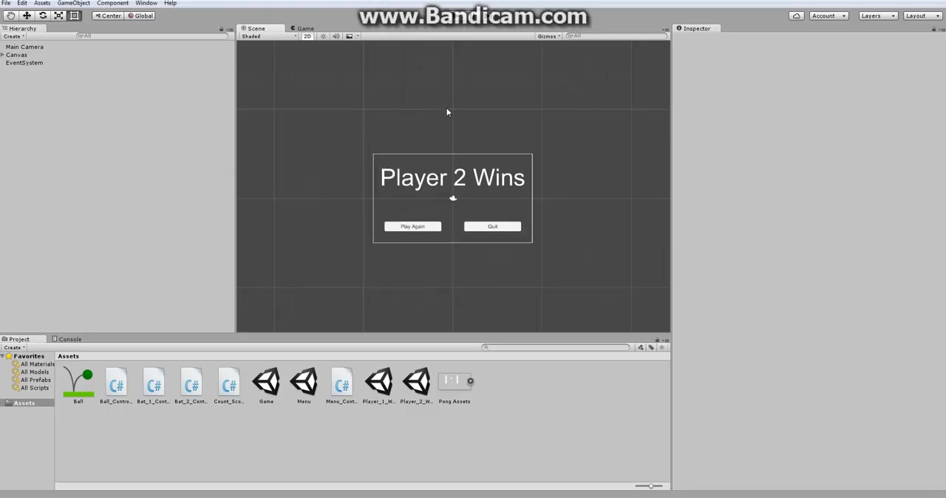
# Recheck the Build Settings scene order showing all four scenes, then close it.
pyautogui.click(6, 3)
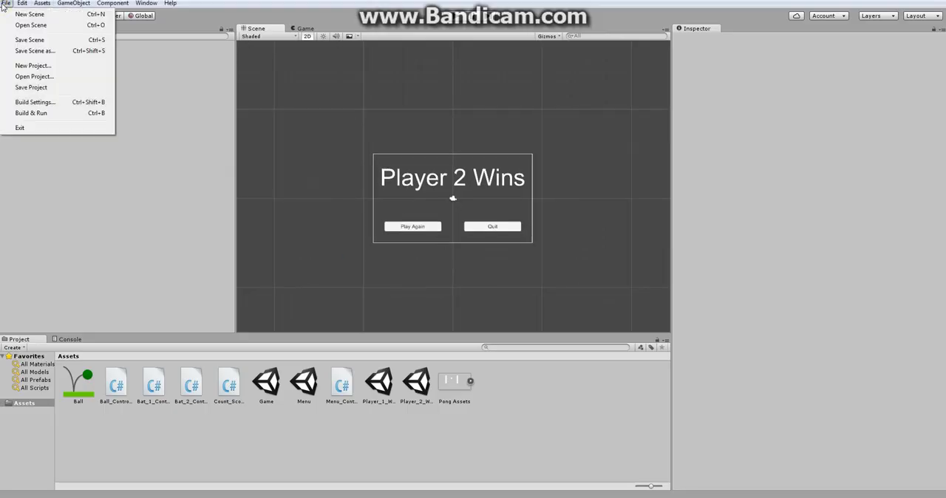
pyautogui.click(34, 102)
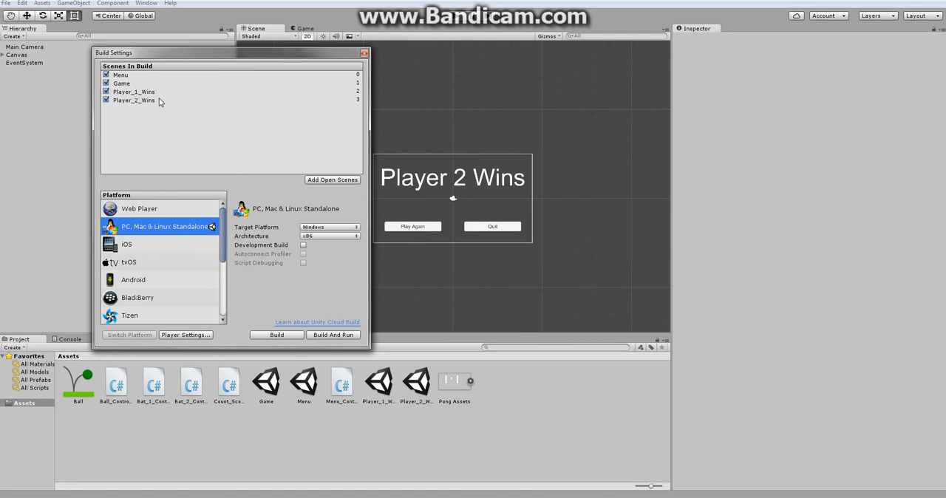
pyautogui.moveTo(274, 316)
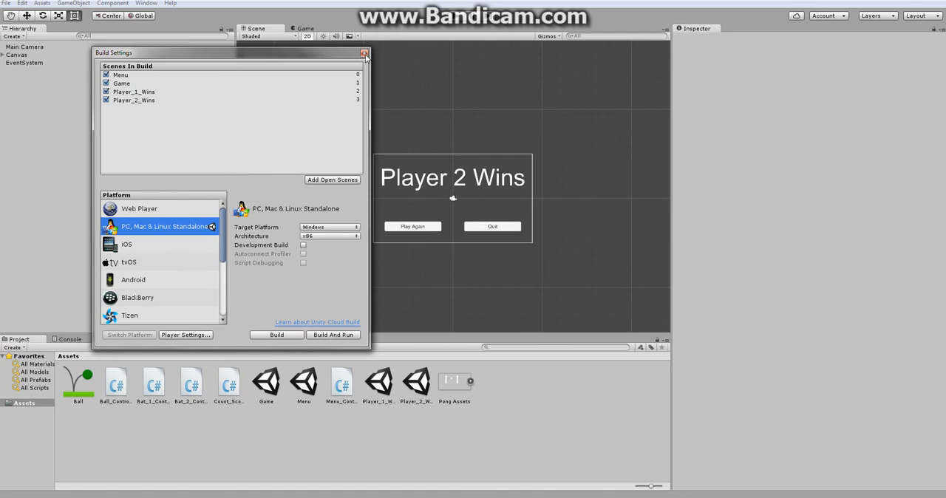
pyautogui.moveTo(167, 238)
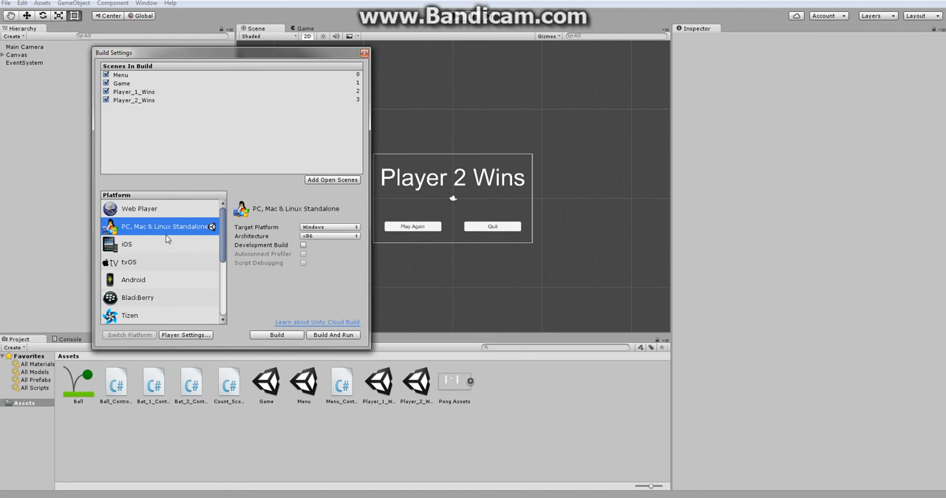
pyautogui.moveTo(387, 98)
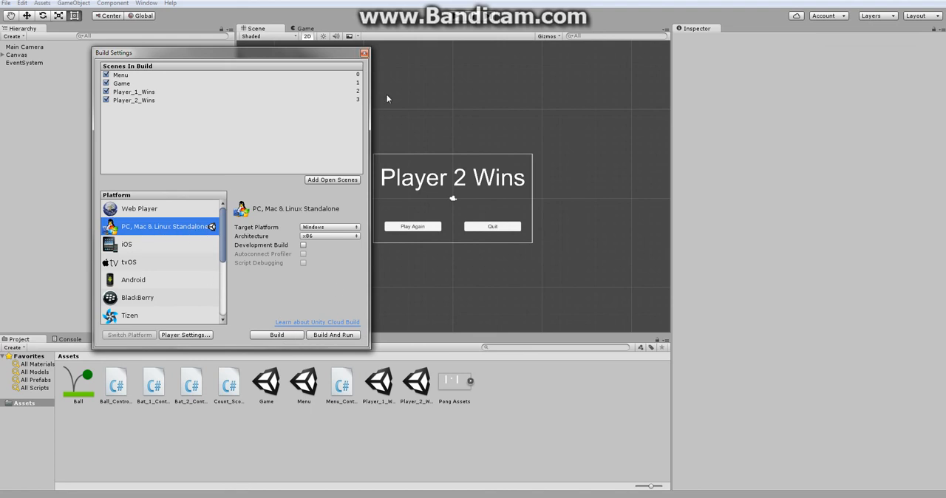
pyautogui.click(363, 53)
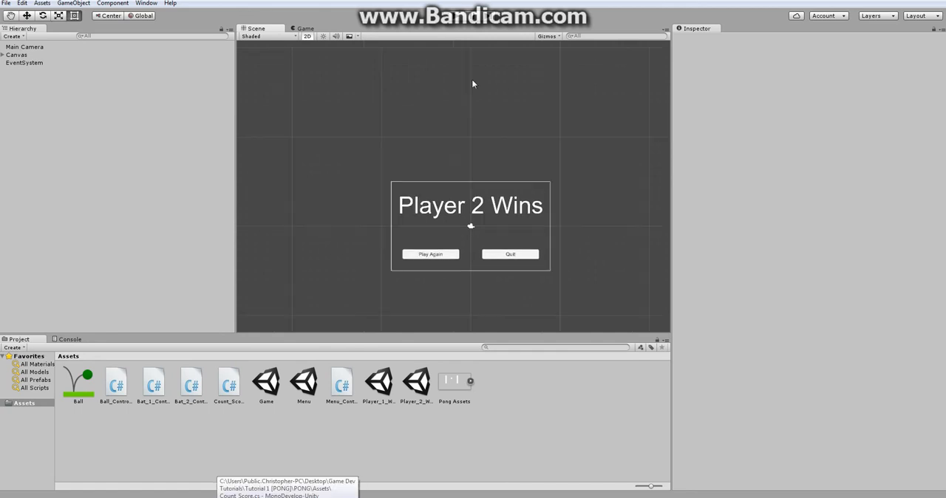
# Reopen the Menu scene with the PONG title from the Project panel.
pyautogui.click(266, 380)
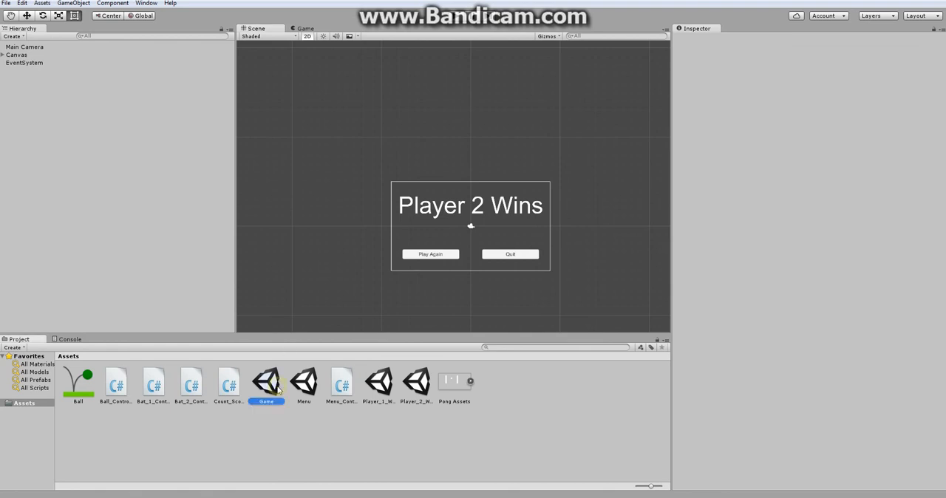
pyautogui.click(304, 380)
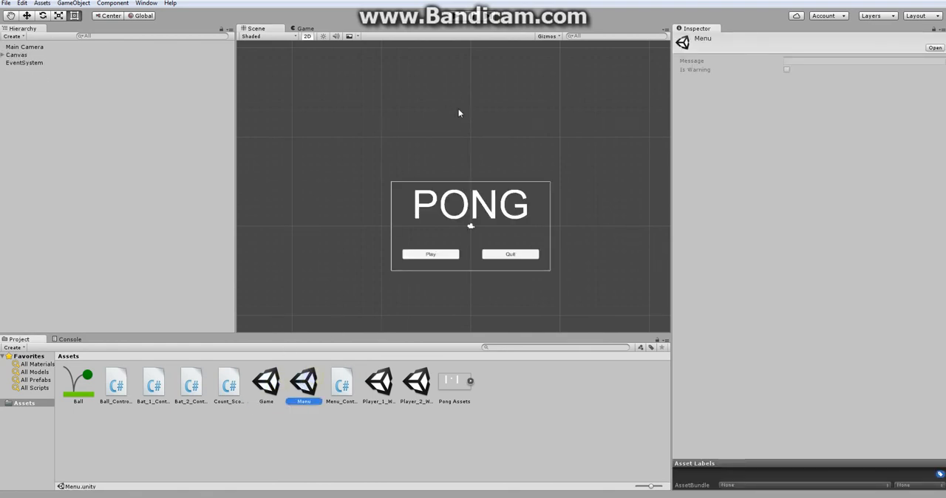